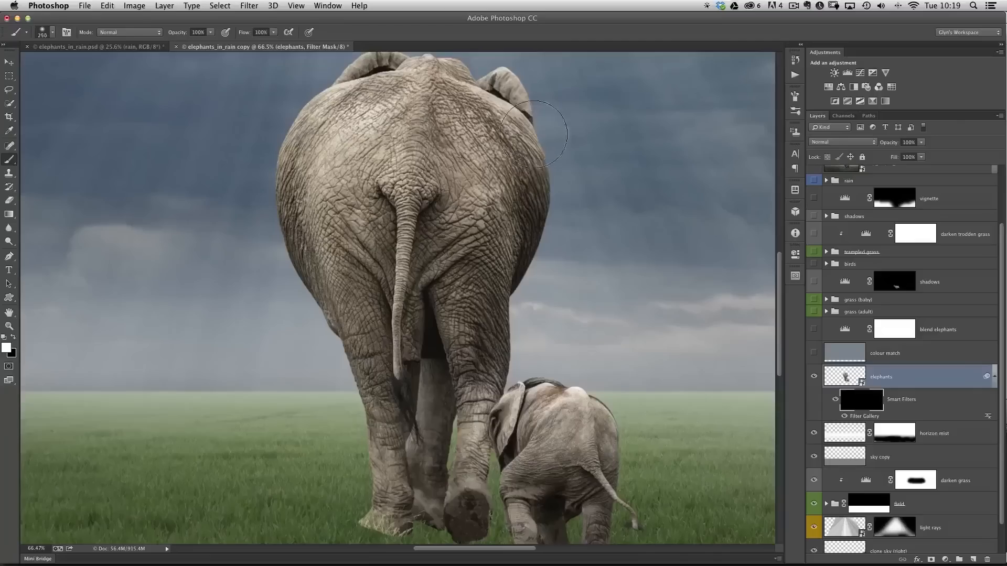
Paint white on the smart filter mask over the elephants to reveal the effect there
drag(532, 136, 520, 139)
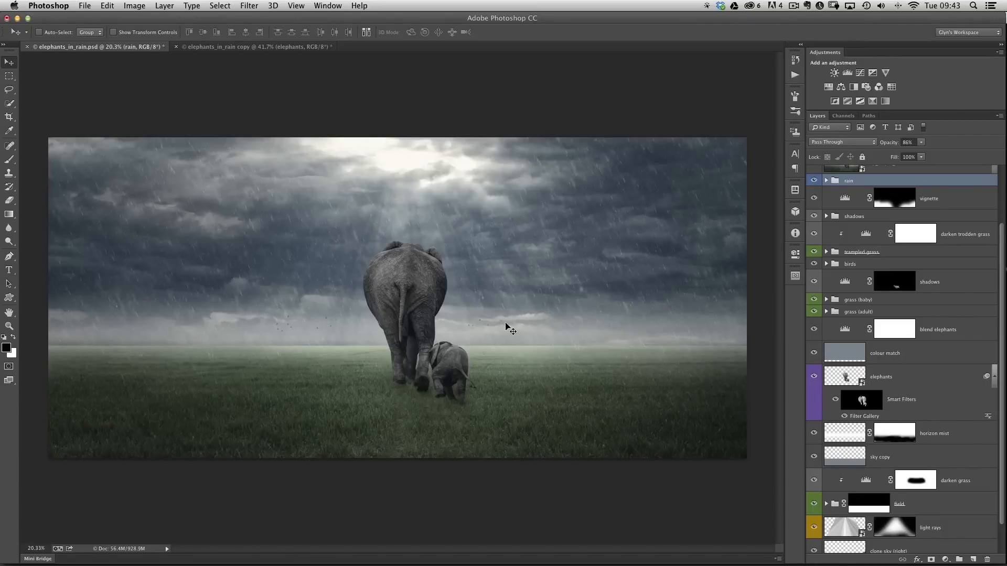
mouse_move(387, 297)
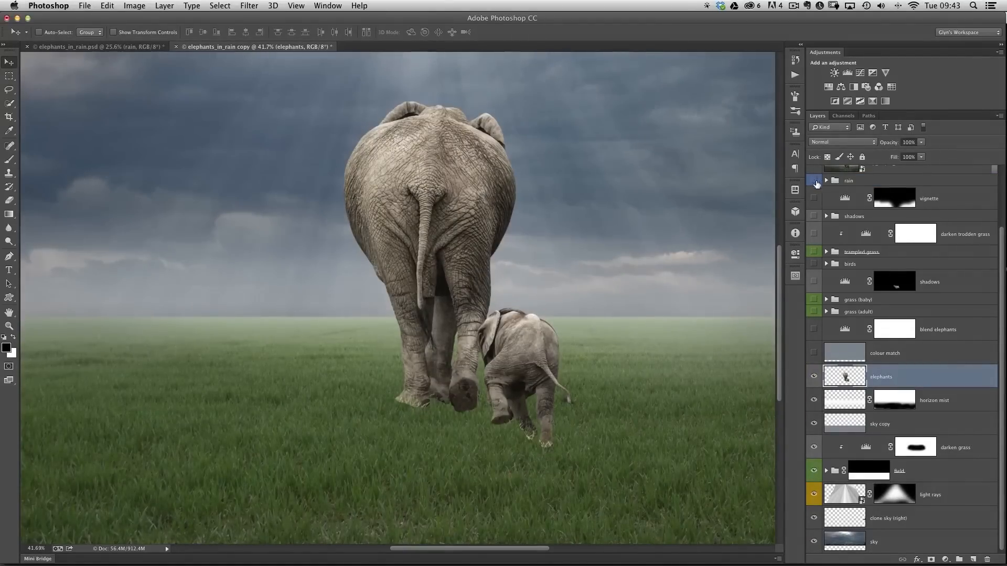
Toggle the rain and elephants layers' visibility to compare them against the background
click(813, 180)
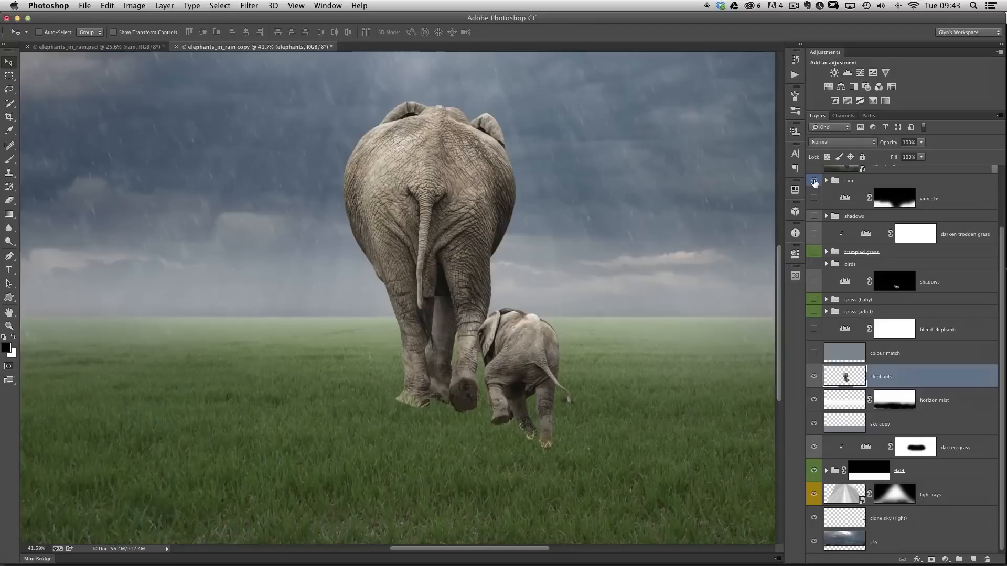
click(814, 180)
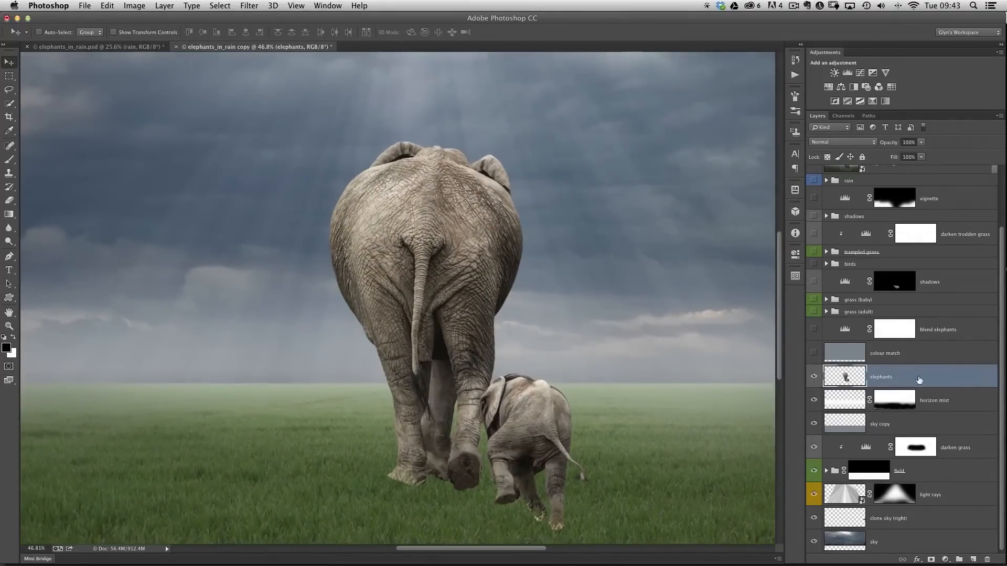
click(814, 376)
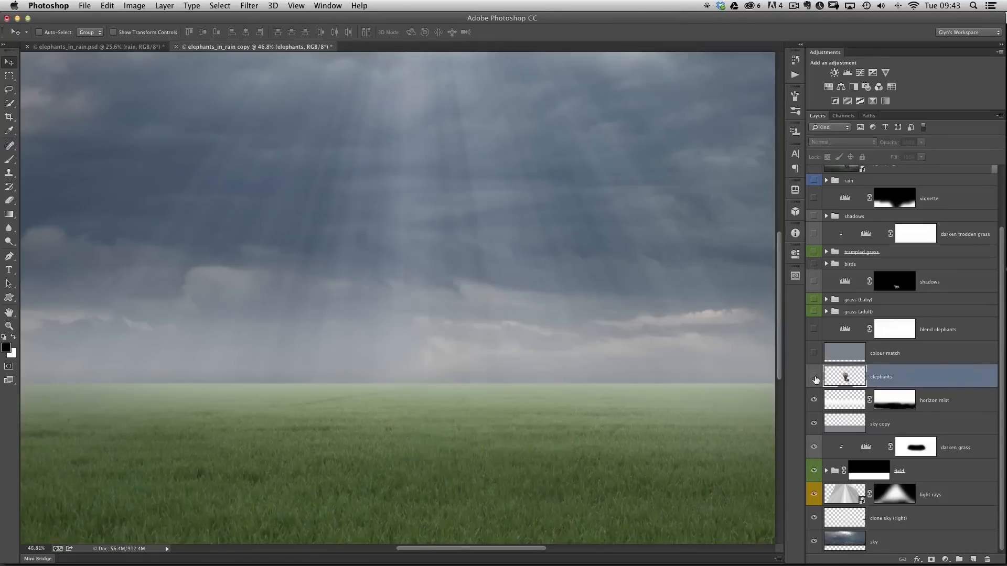
click(814, 376)
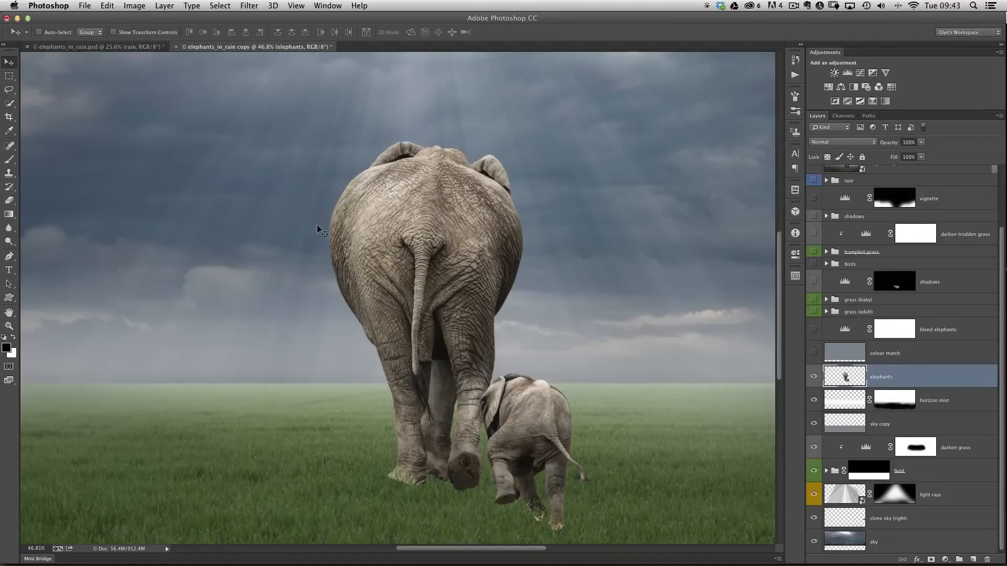
mouse_move(290, 90)
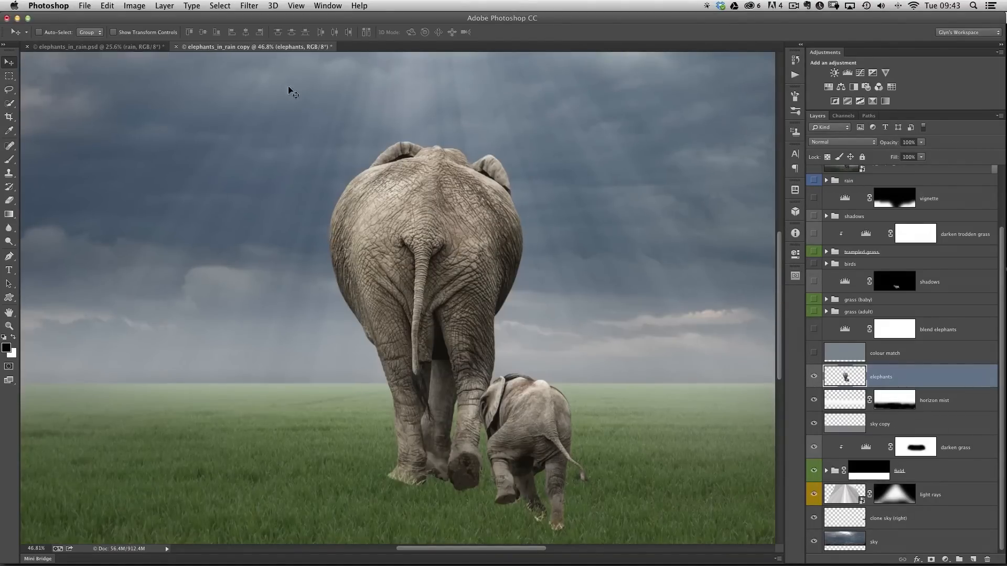
Convert the elephants layer to a smart object and bring up the Filter Gallery for it
click(249, 6)
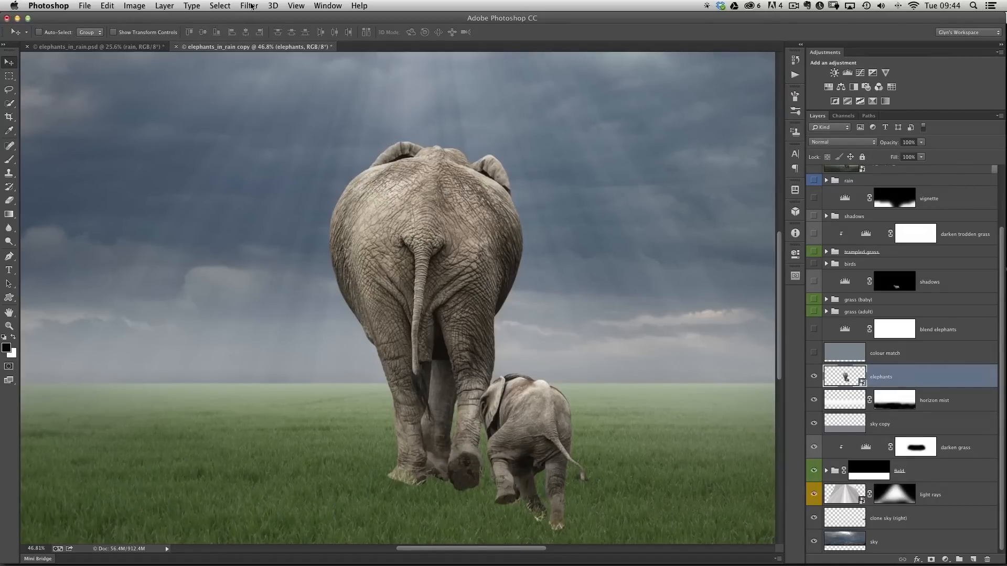
click(249, 7)
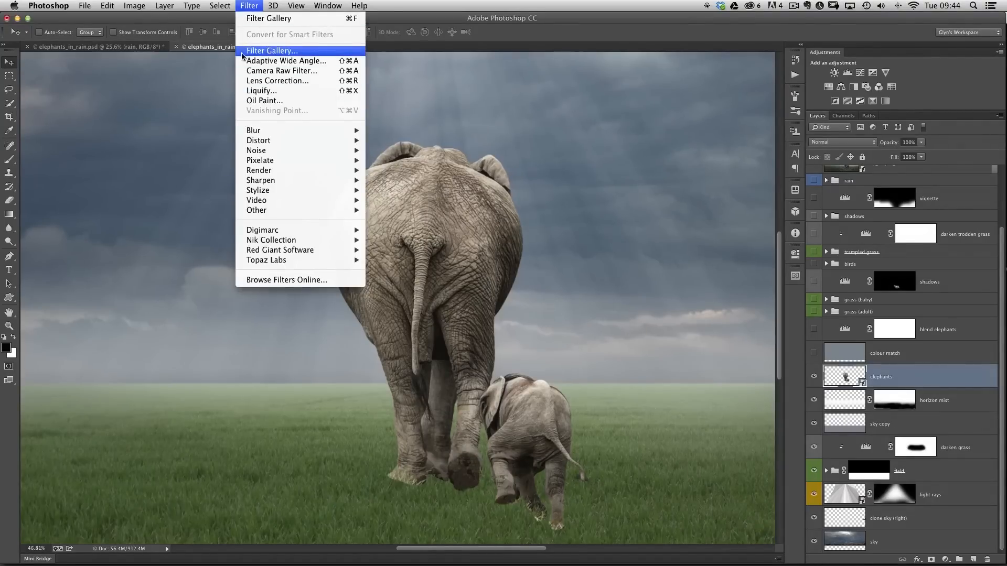
click(271, 50)
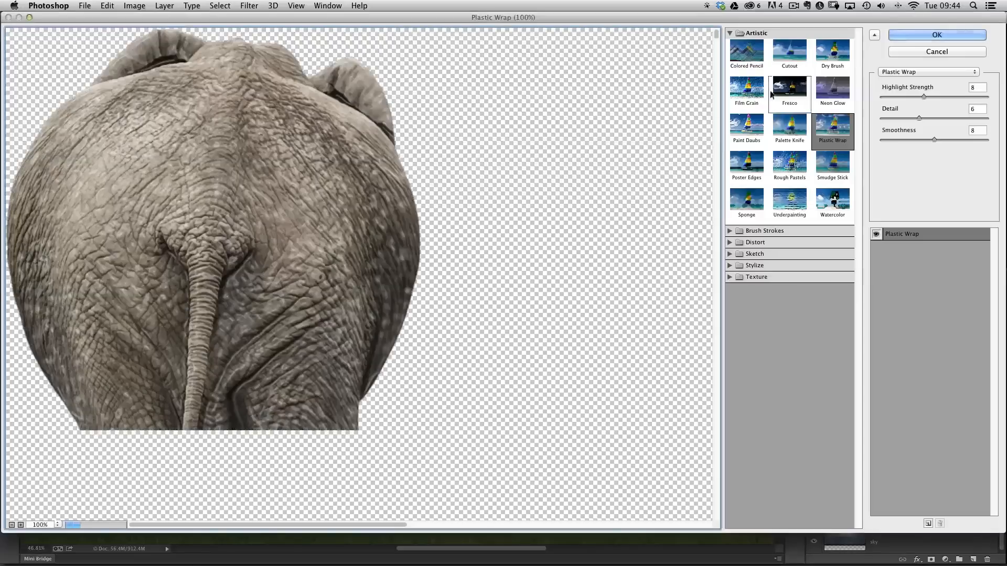
Preview Fresco and Film Grain, settle on Plastic Wrap, and zoom out to 66.7% to see both elephants
click(789, 90)
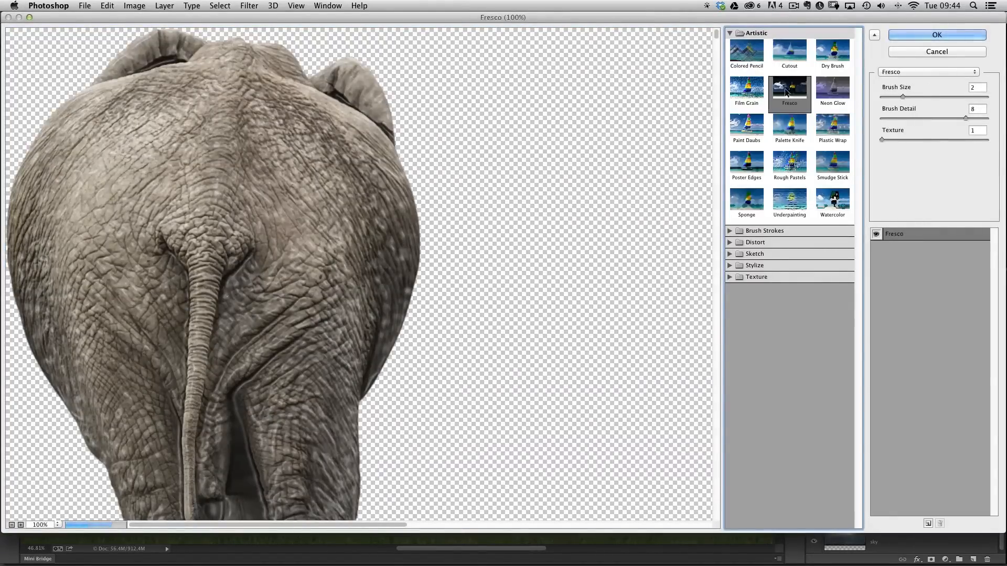
click(746, 88)
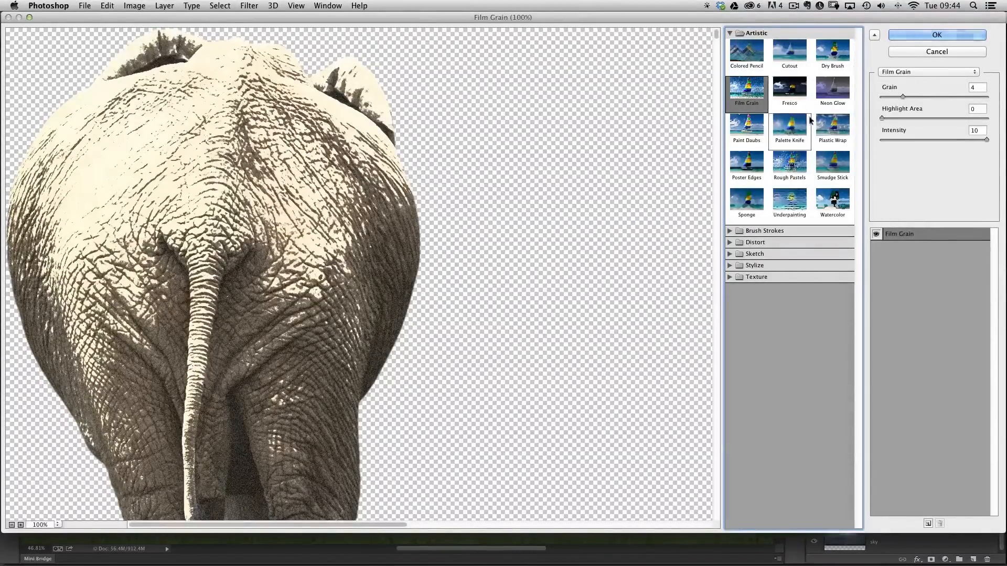
click(832, 130)
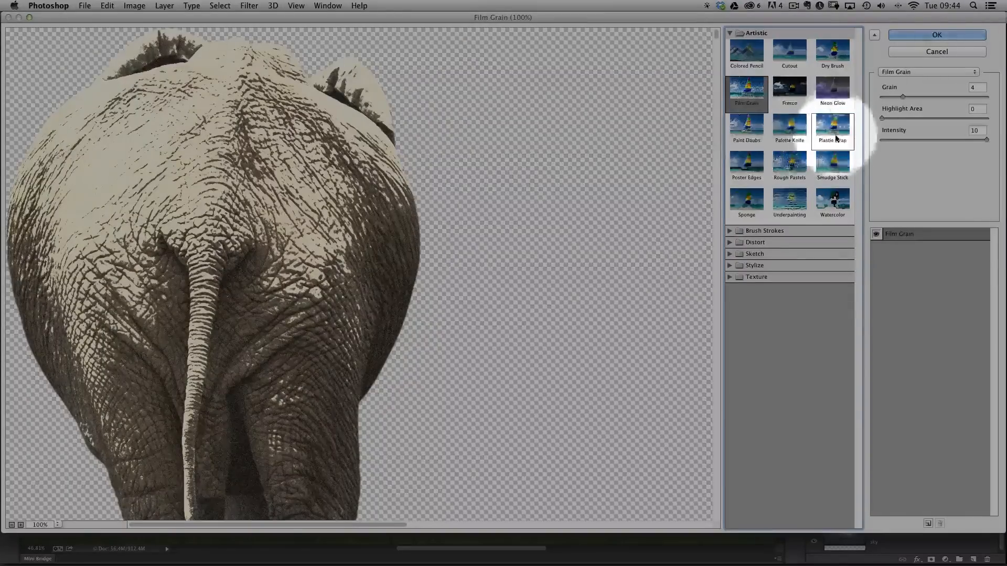
click(831, 130)
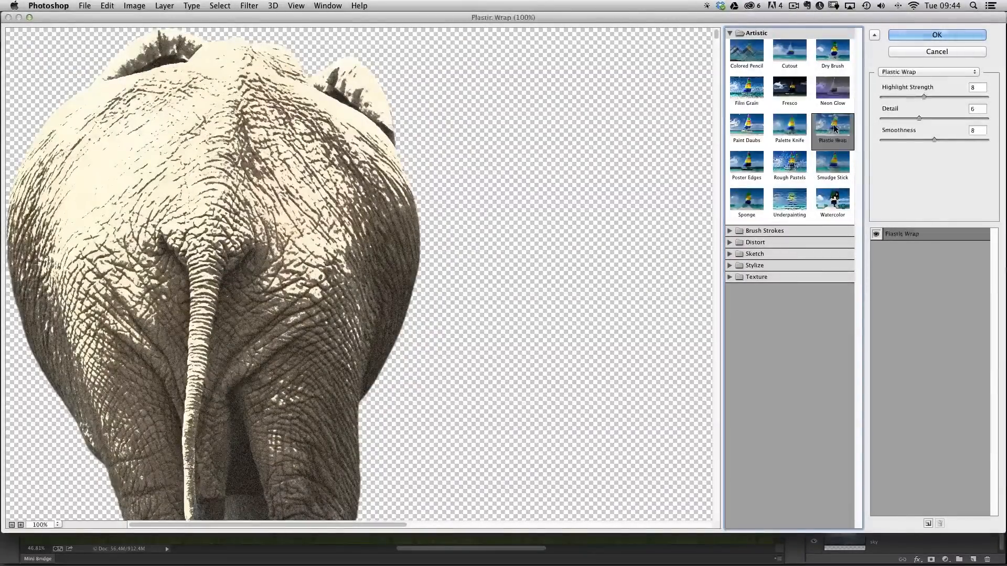
click(832, 128)
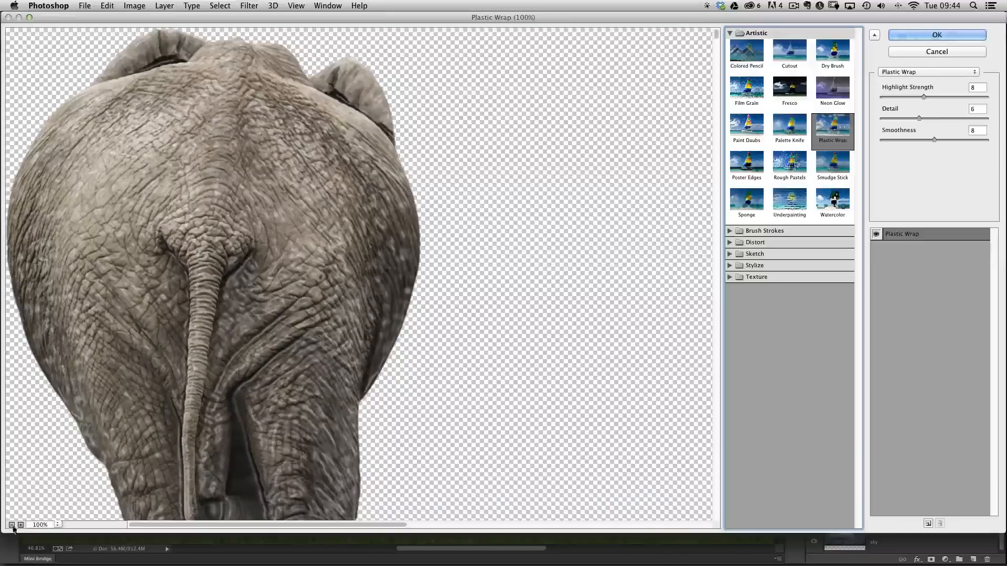
click(10, 525)
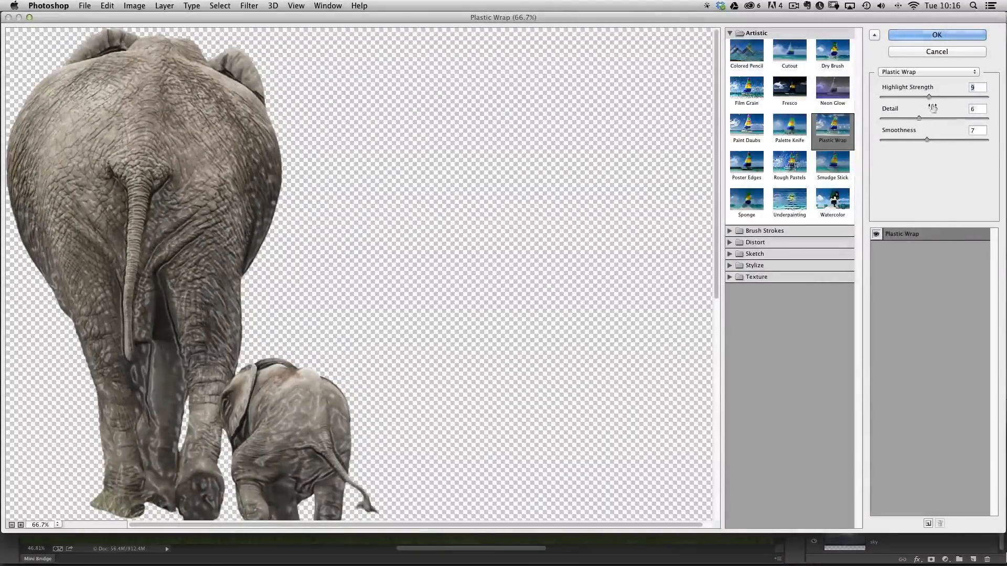
Swing Highlight Strength from near maximum to low and back, ending around 10
drag(927, 96, 933, 96)
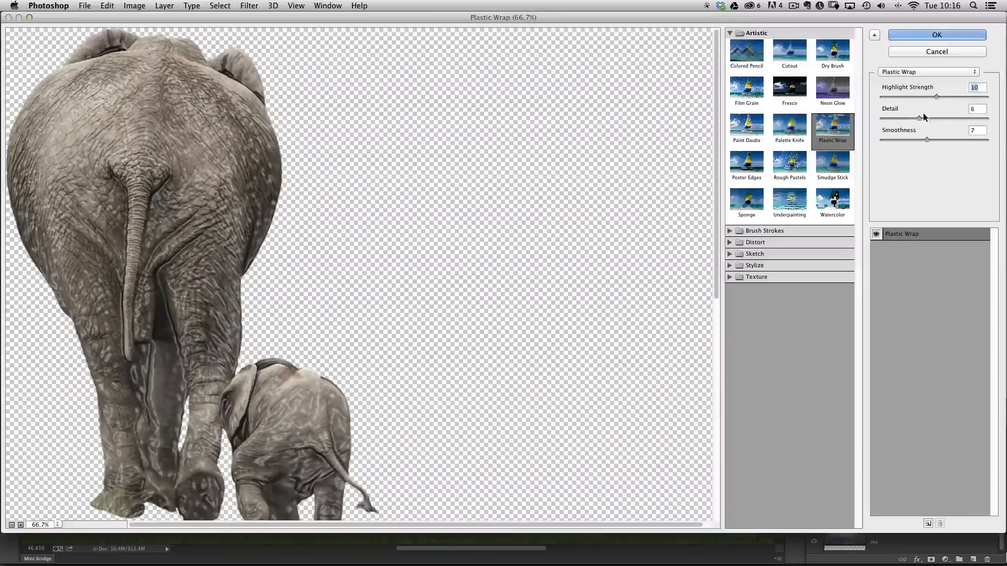
drag(905, 117, 934, 118)
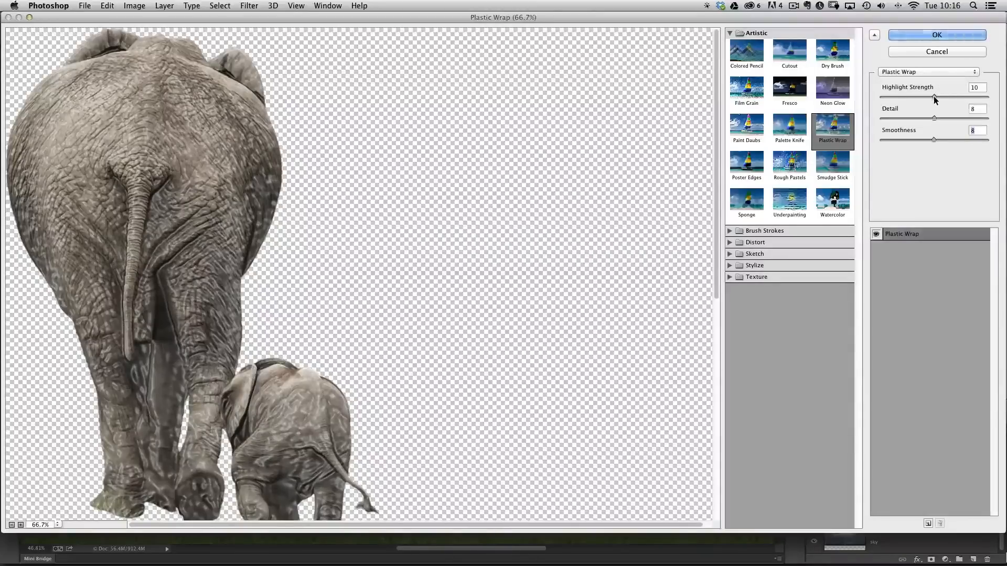
drag(934, 97, 947, 96)
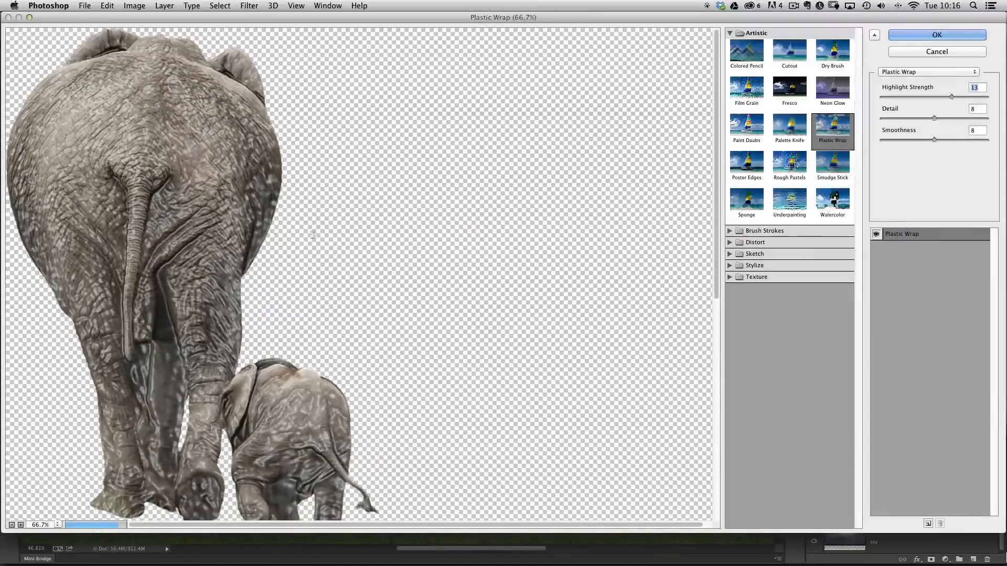
drag(933, 95, 941, 96)
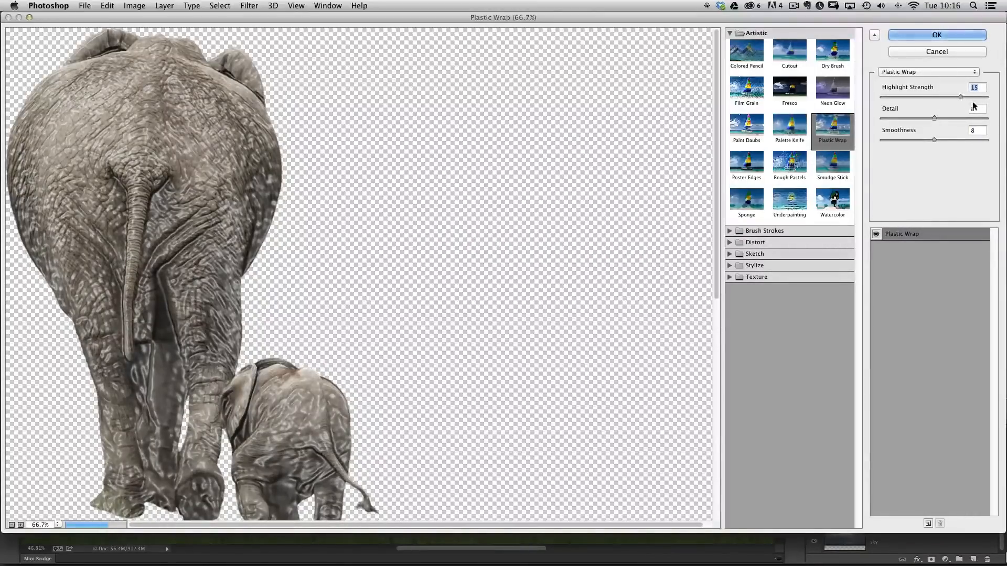
drag(971, 97, 973, 96)
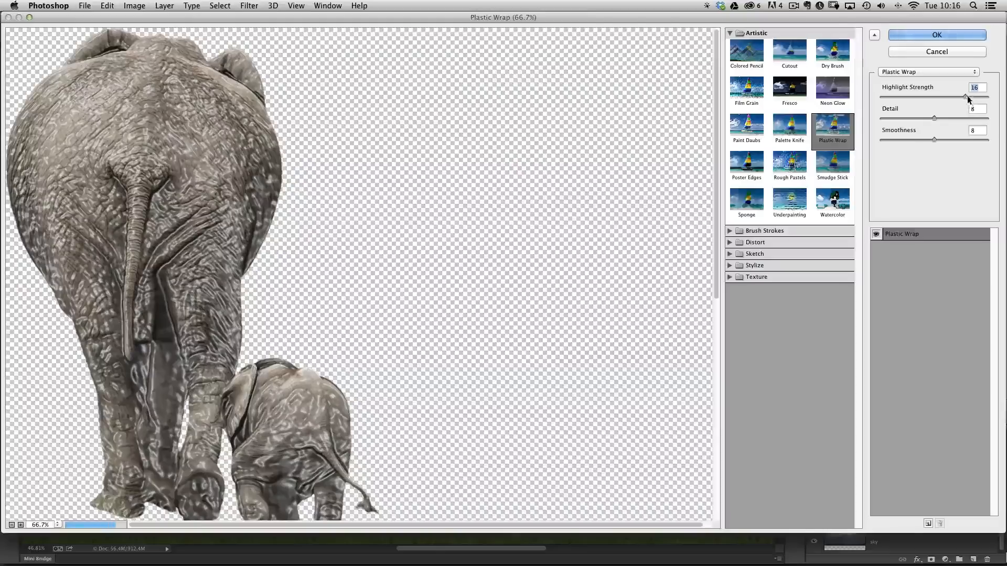
drag(968, 99, 914, 98)
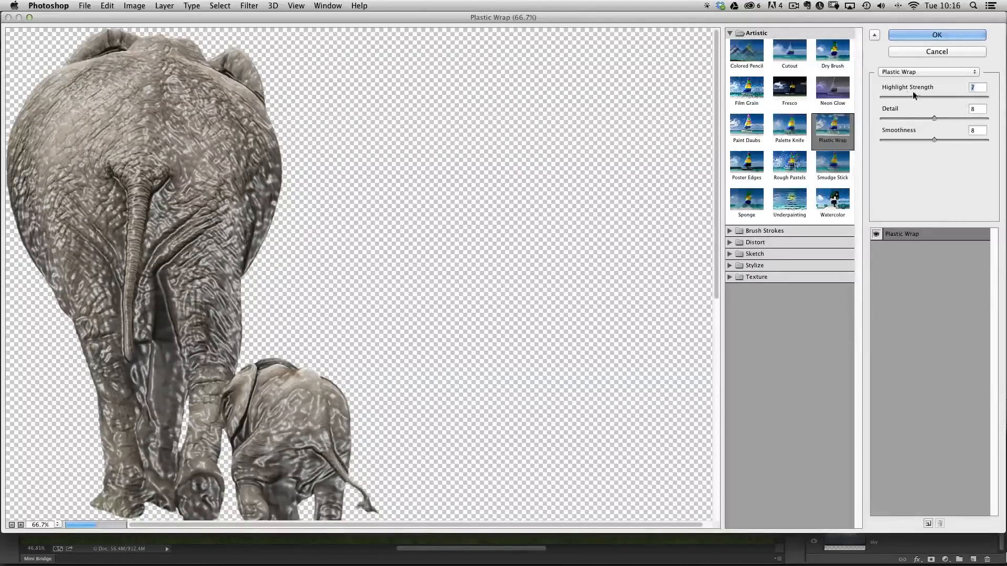
drag(974, 97, 898, 96)
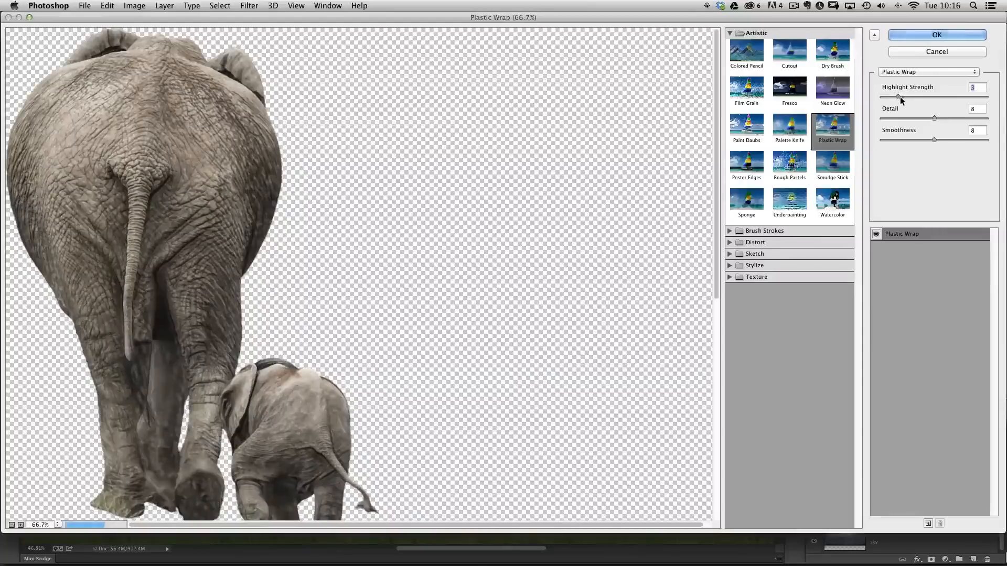
drag(899, 96, 931, 96)
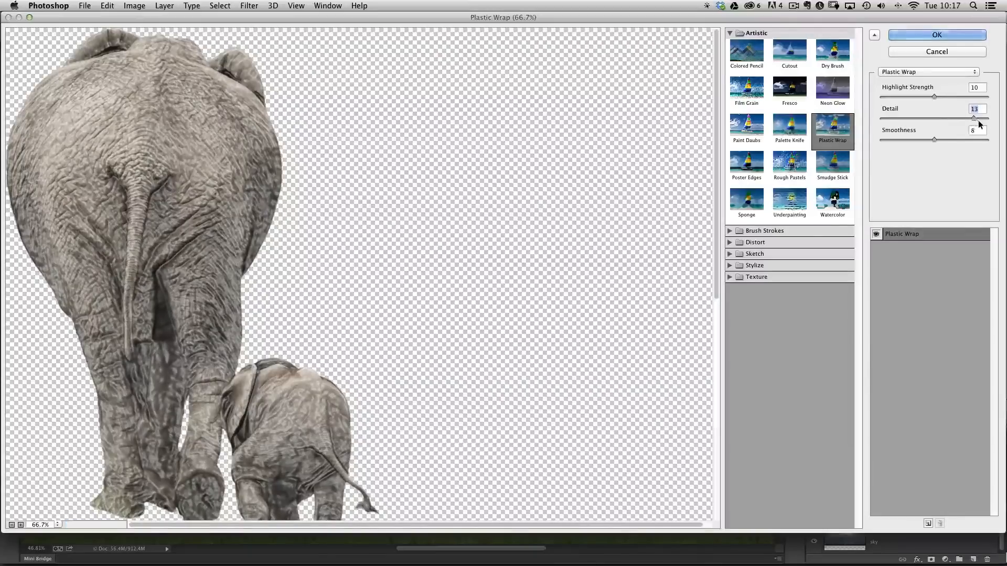
Try high and low Detail values for Plastic Wrap, settling at about 8
drag(976, 117, 971, 116)
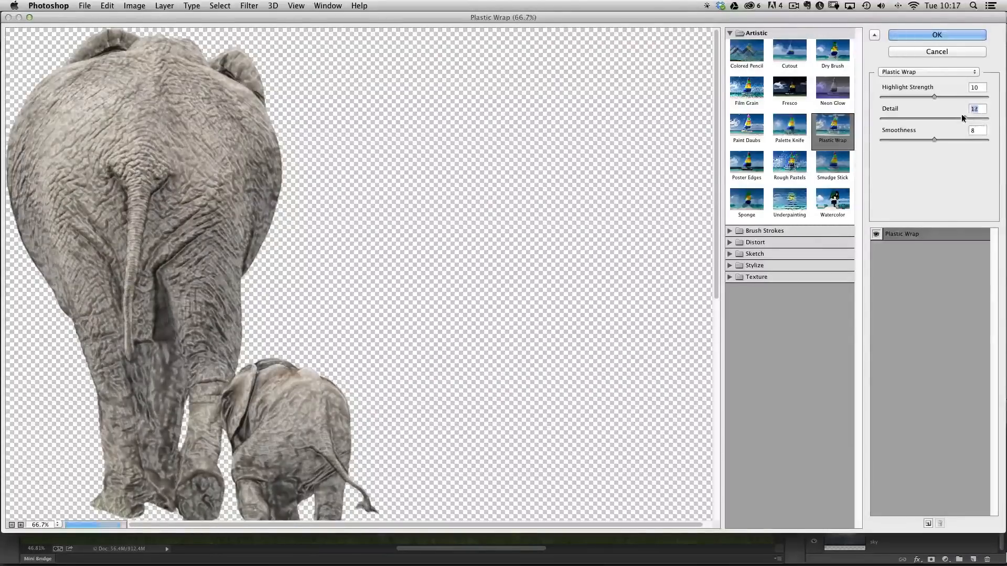
drag(937, 118, 901, 118)
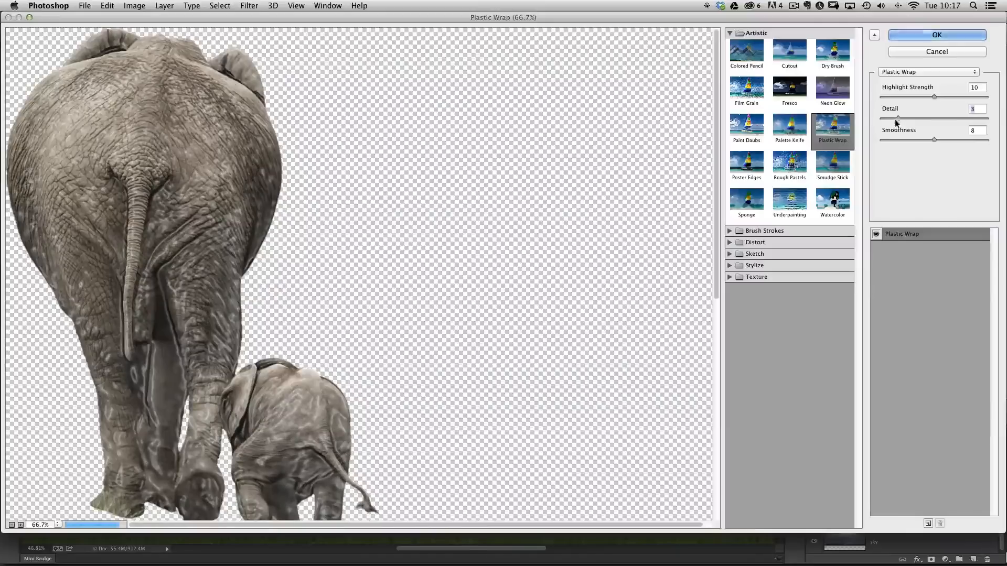
drag(898, 119, 933, 119)
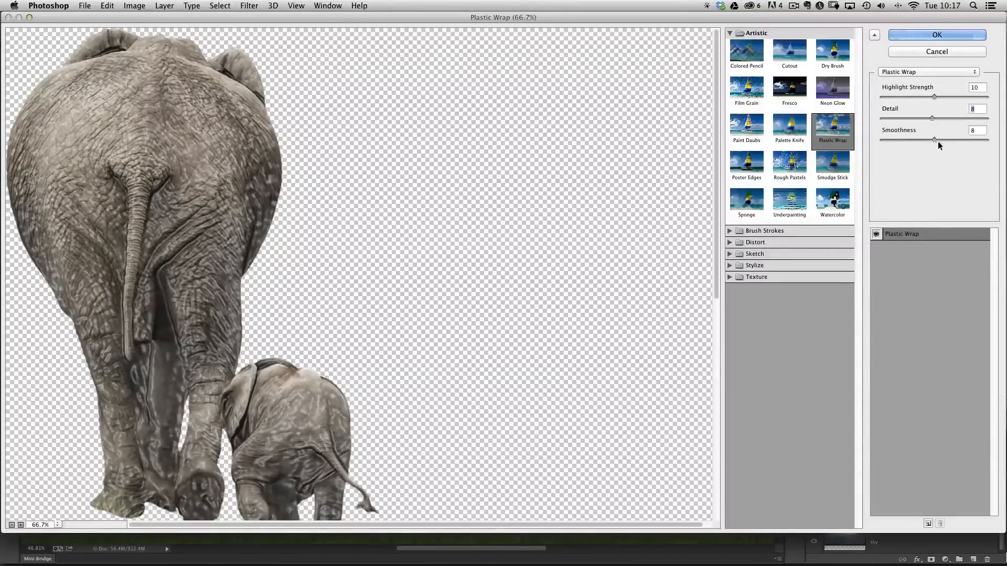
Explore low and high Smoothness values for the Plastic Wrap effect
drag(934, 140, 908, 139)
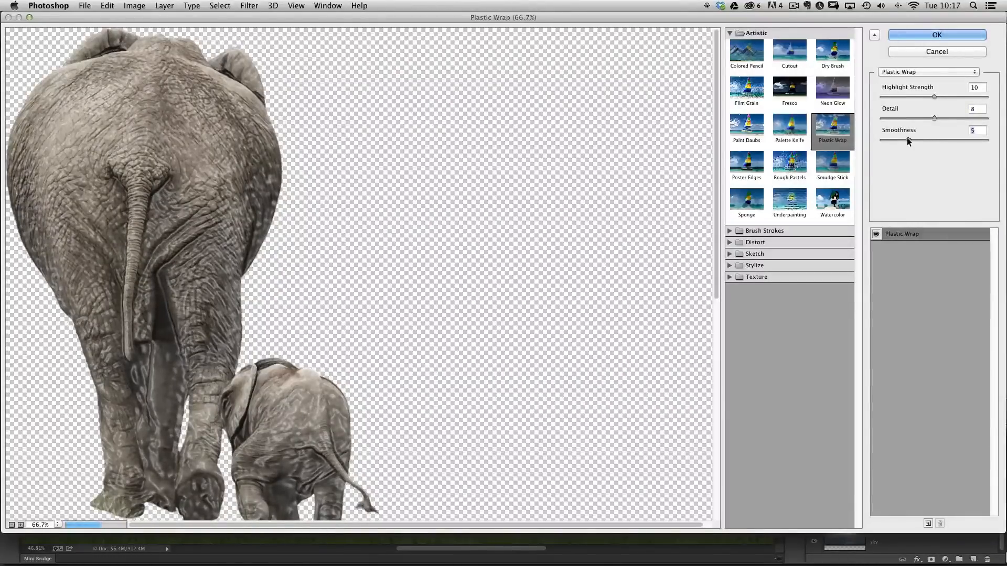
drag(935, 139, 905, 140)
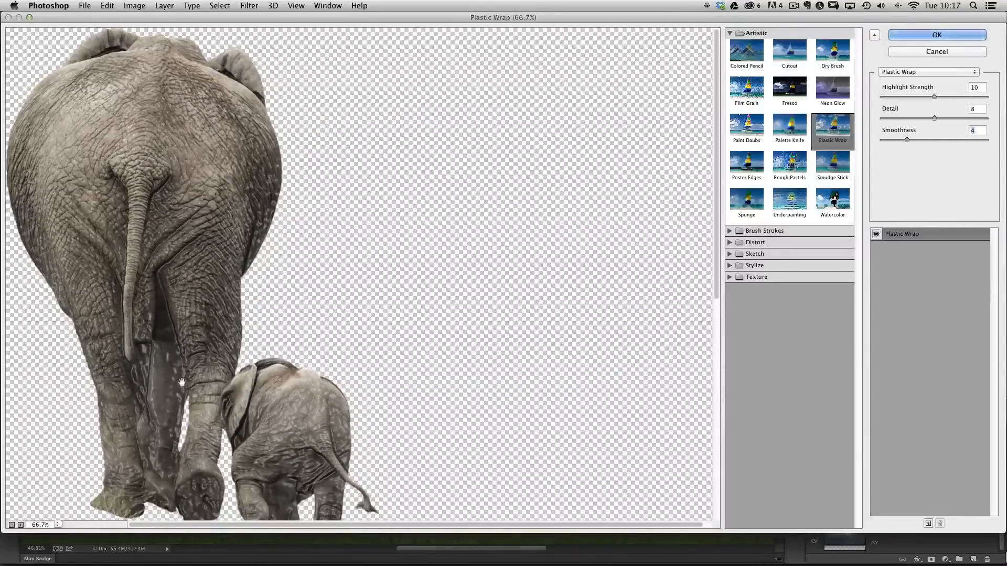
drag(907, 141, 923, 141)
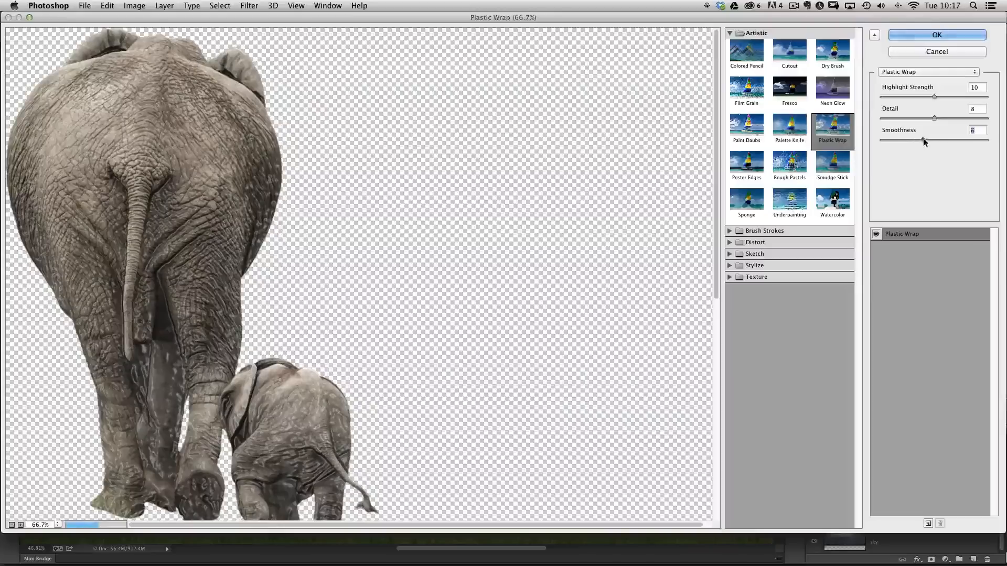
drag(925, 142, 962, 142)
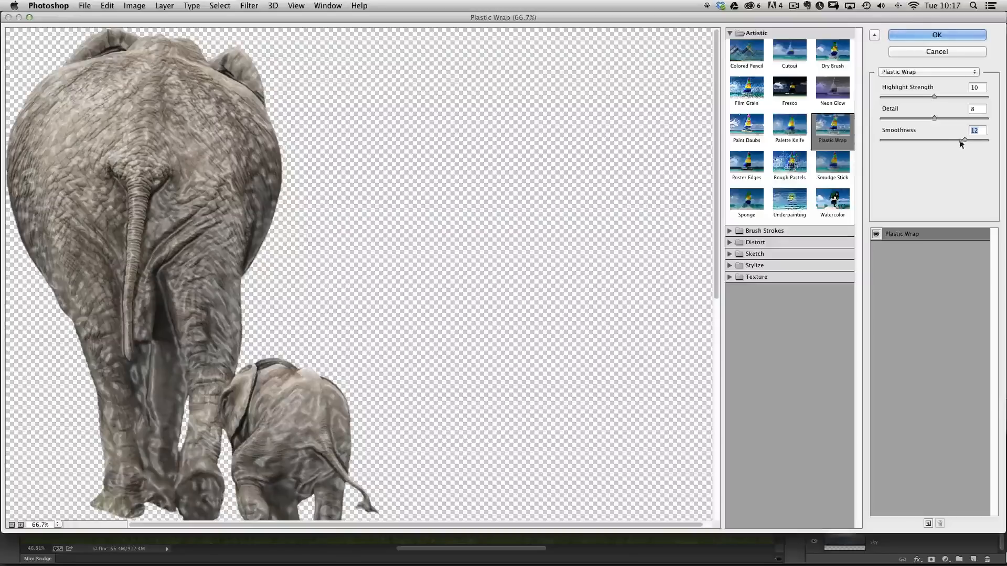
drag(964, 135, 943, 135)
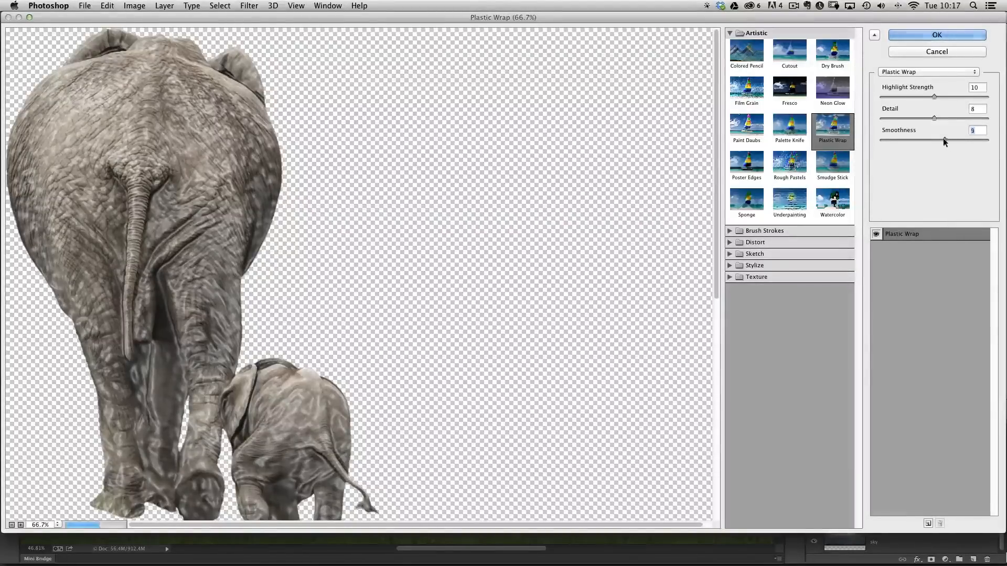
drag(943, 139, 937, 138)
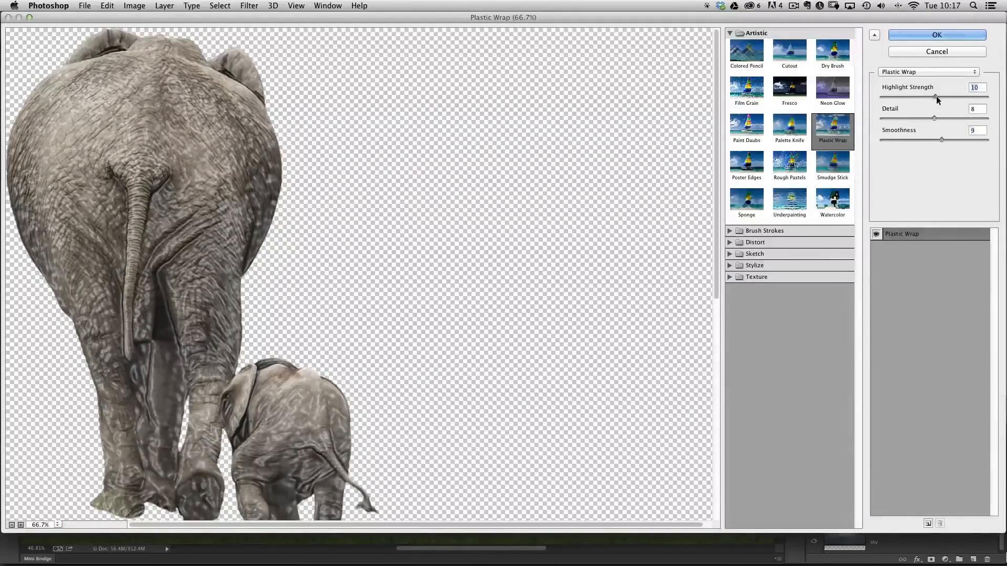
Settle the sliders at Highlight Strength 11, Detail 7 and Smoothness 12
drag(936, 97, 938, 95)
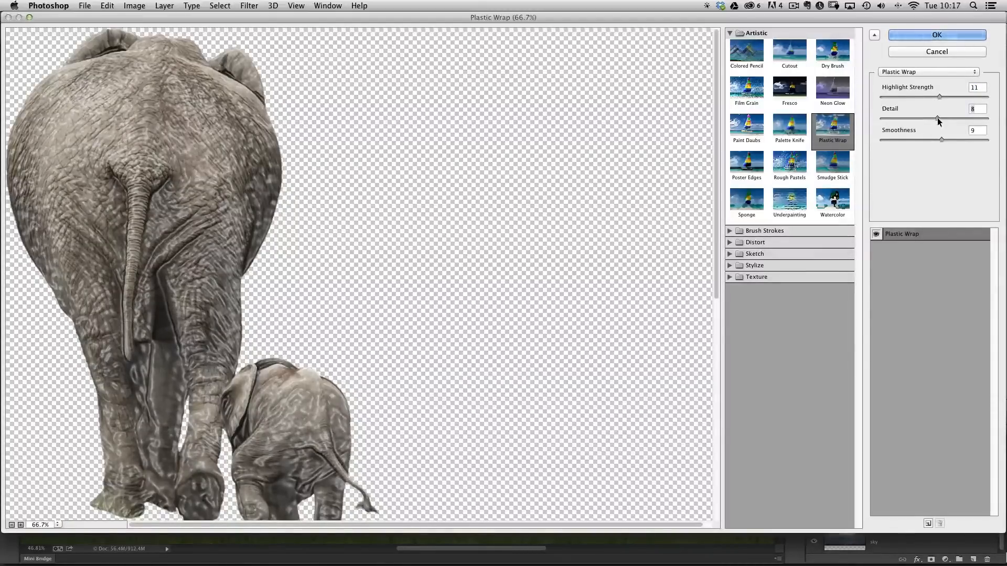
drag(938, 118, 940, 119)
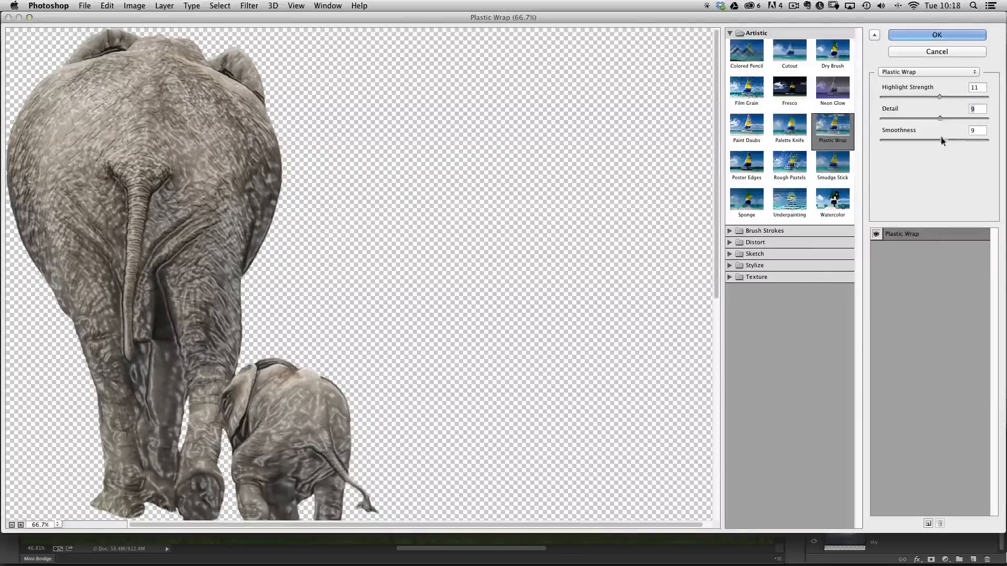
drag(941, 140, 958, 140)
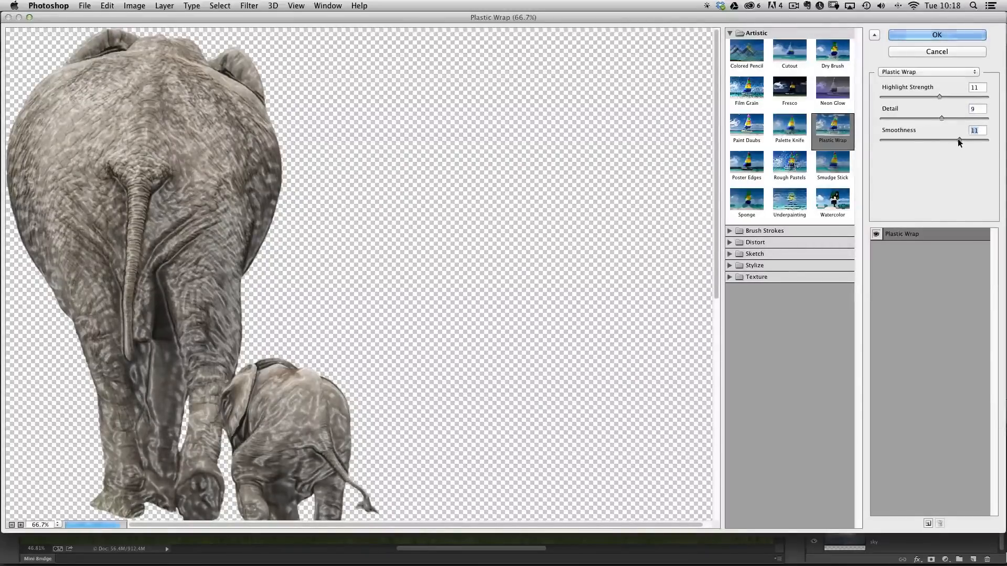
drag(957, 140, 961, 140)
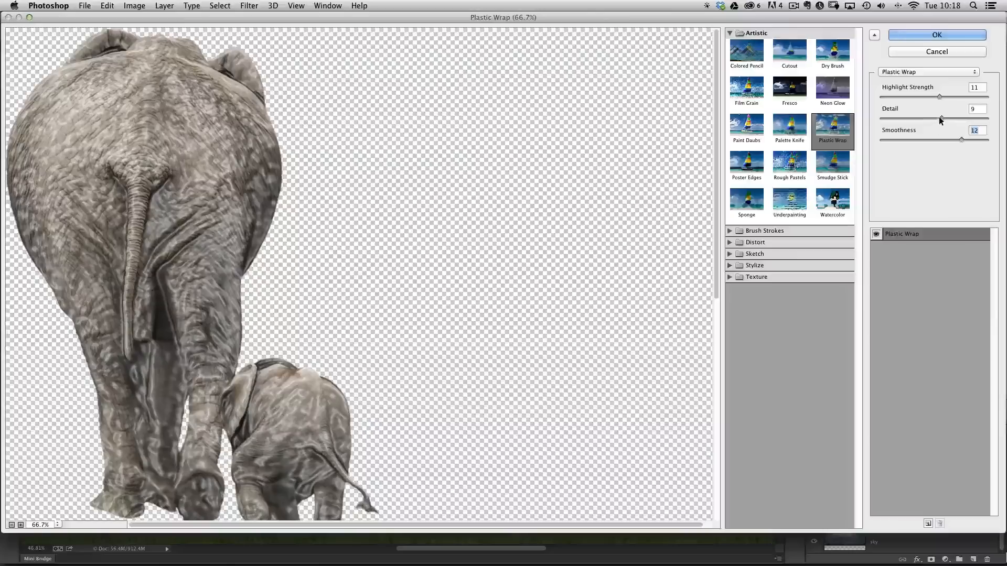
drag(940, 118, 934, 119)
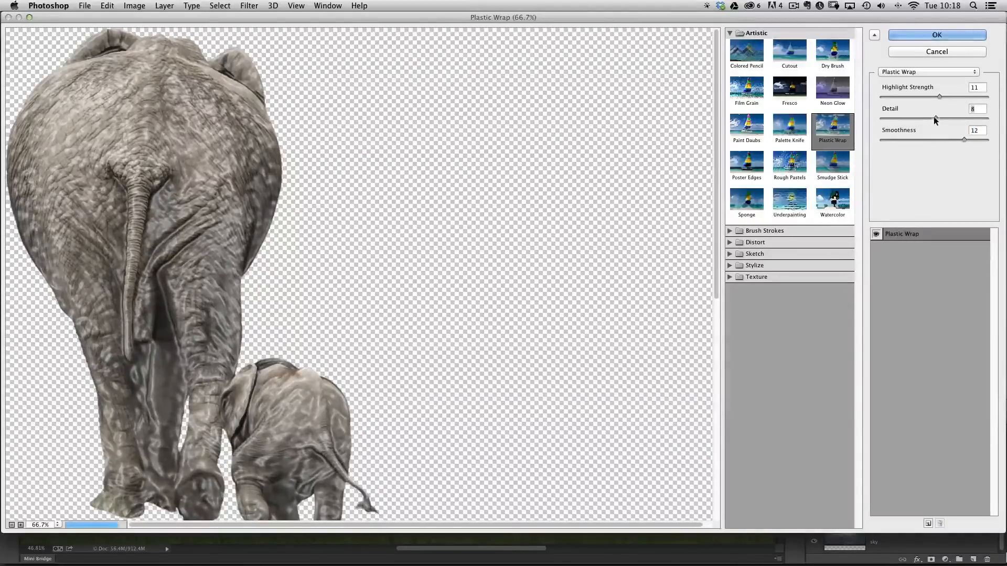
drag(935, 119, 928, 119)
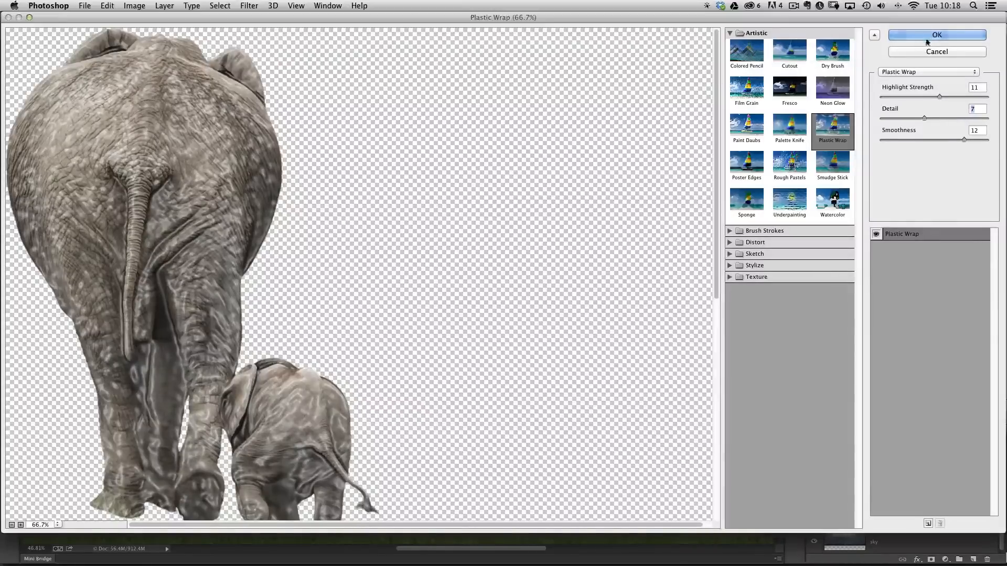
Apply Plastic Wrap, then invert the smart filter mask via Image > Adjustments to hide it everywhere
click(936, 35)
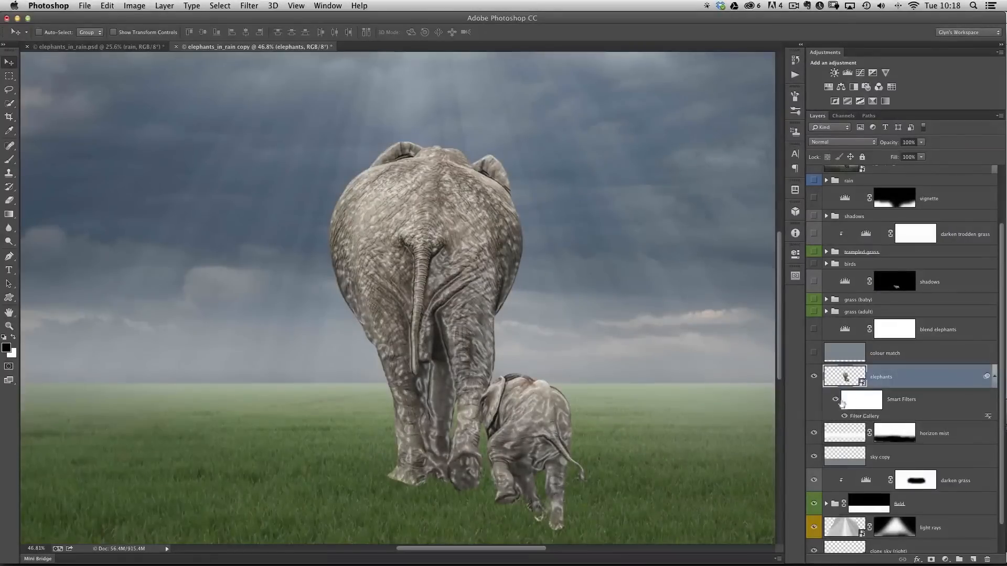
click(859, 399)
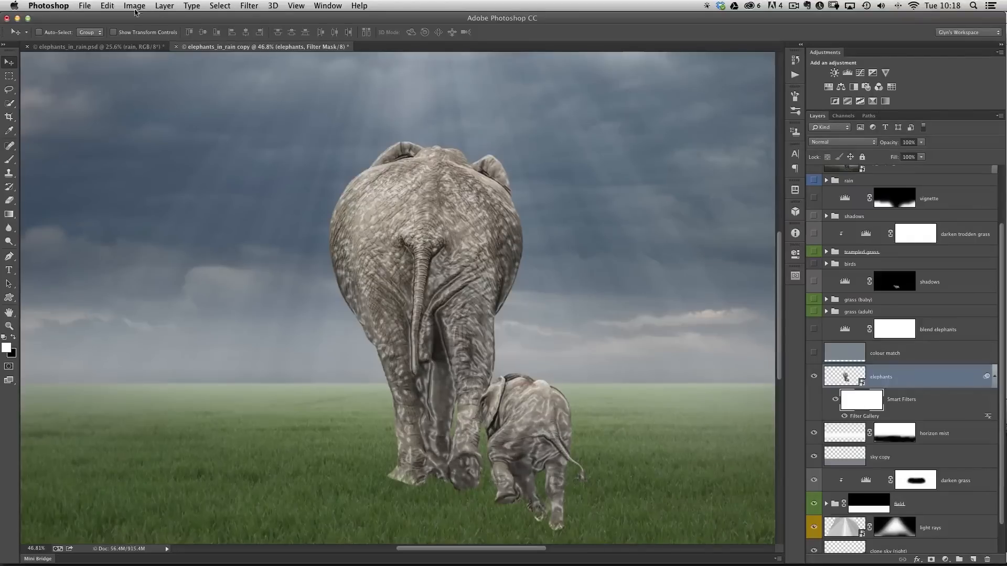
click(135, 6)
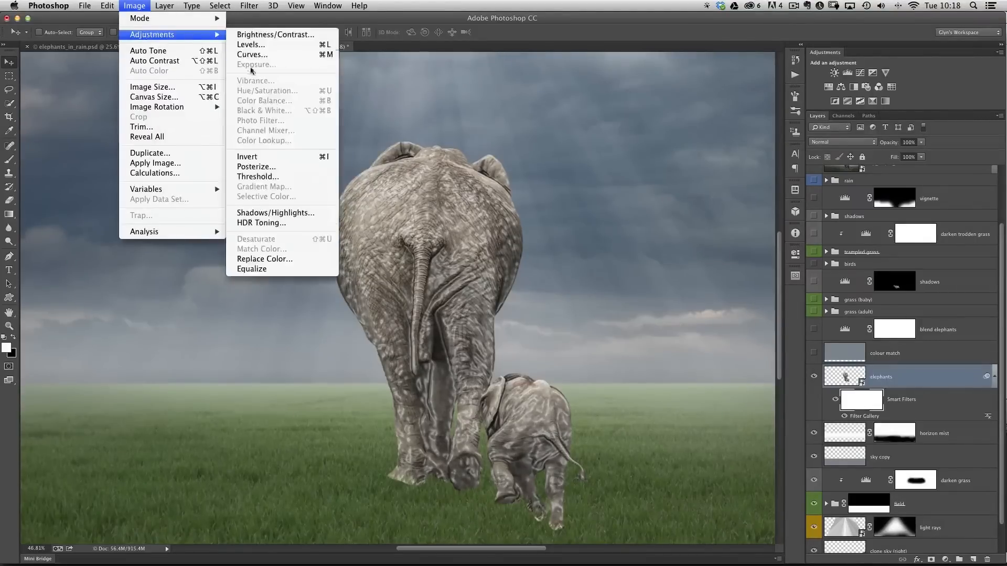
mouse_move(247, 156)
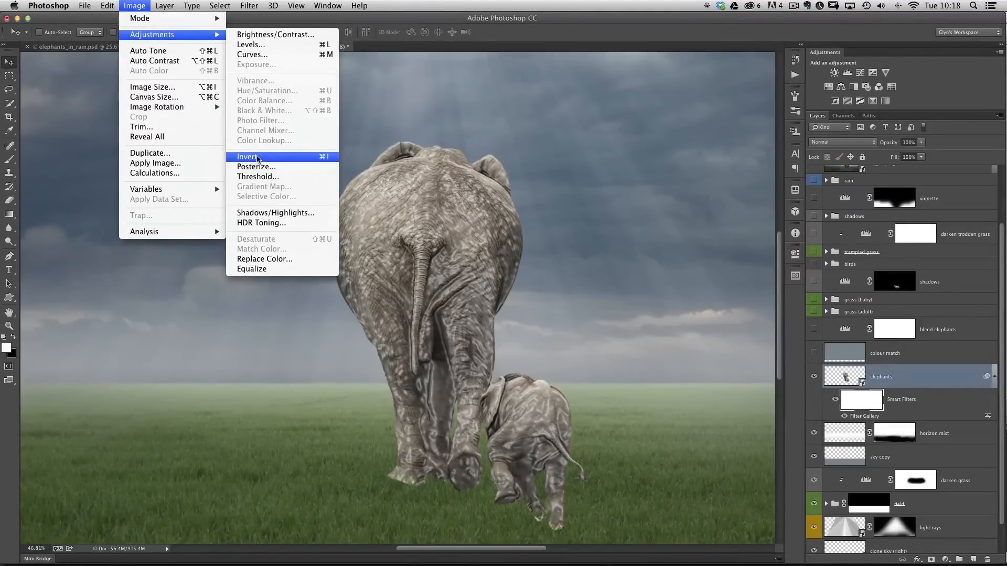
click(246, 156)
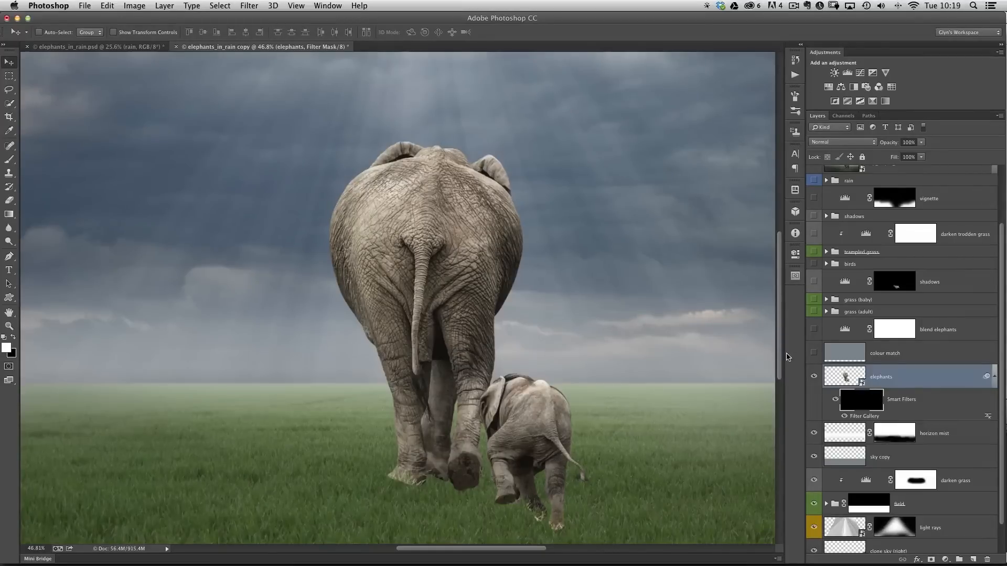
mouse_move(96, 355)
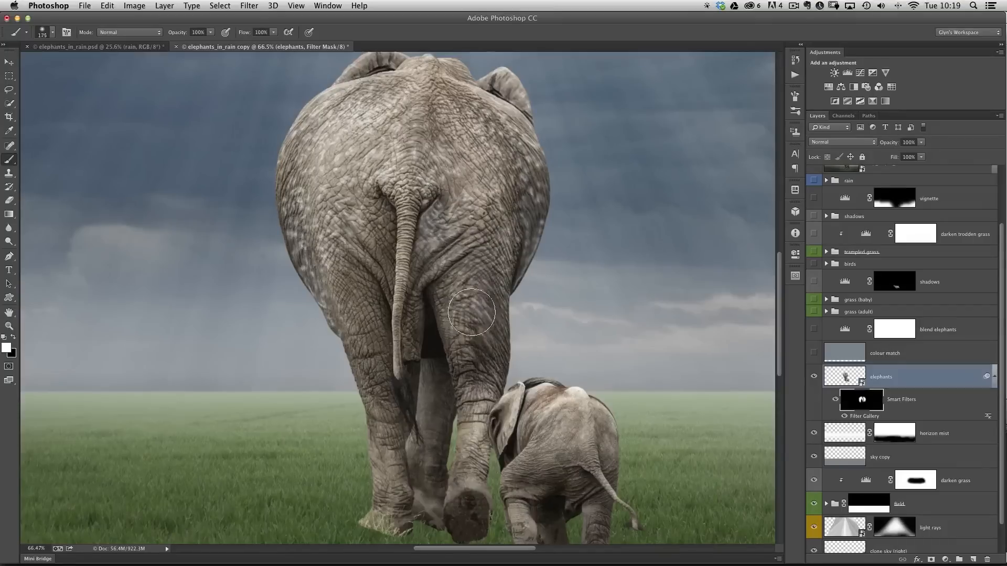
Paint white on the filter mask to reveal the wet look on the large elephant's hind leg
drag(472, 313, 440, 353)
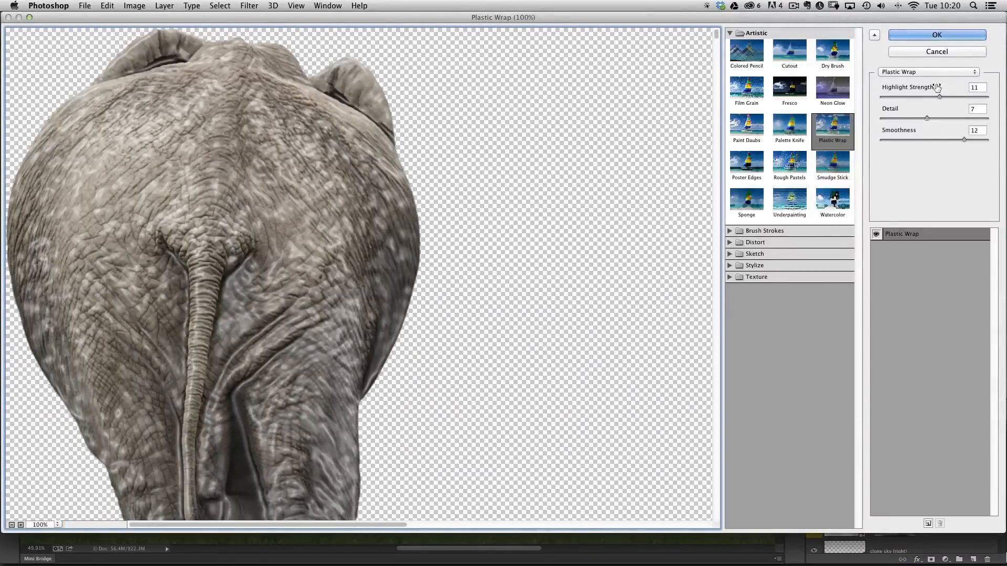
Close the gallery and set the Filter Gallery blending opacity to 58% for a subtler wet look
click(935, 35)
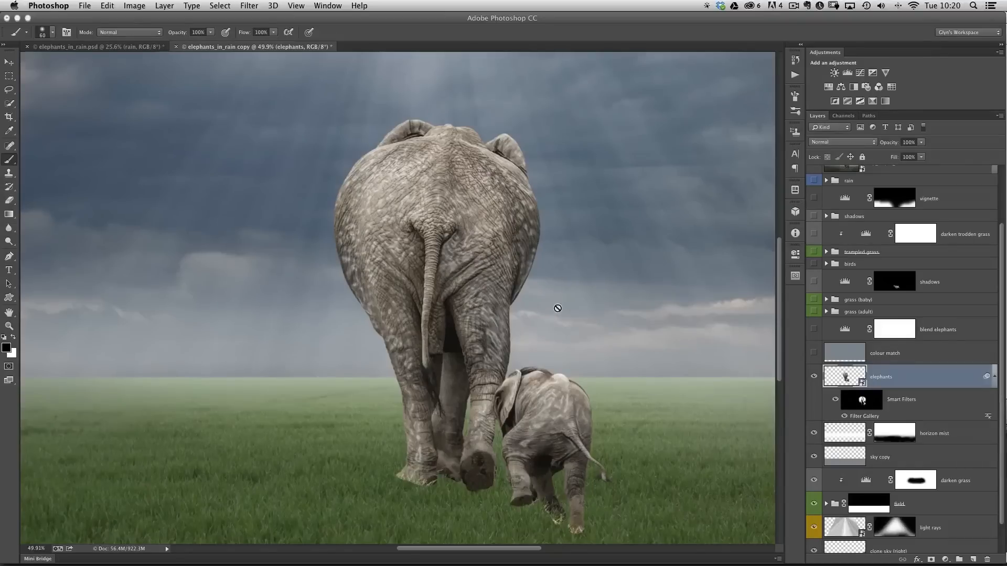
mouse_move(680, 336)
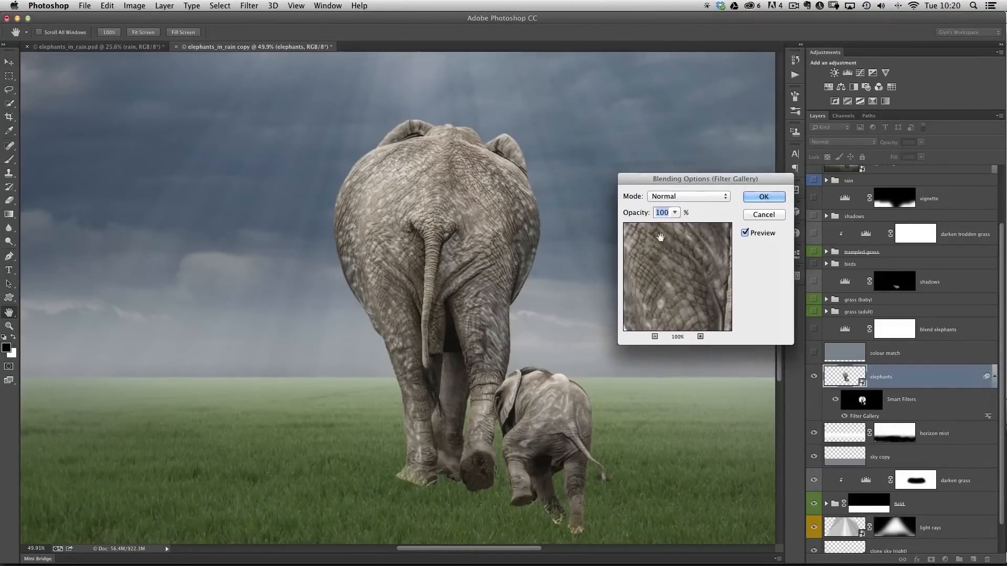
click(674, 213)
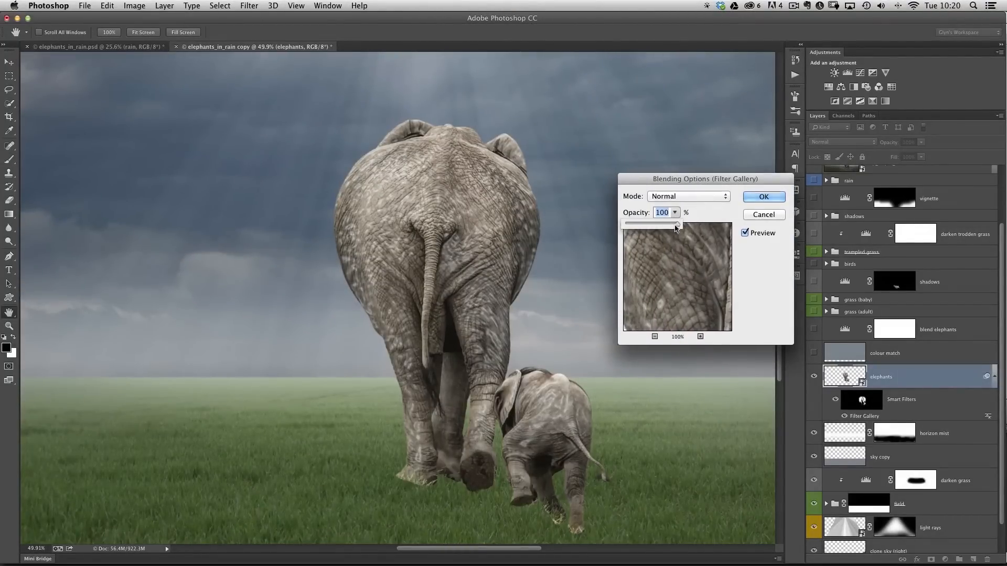
drag(674, 224, 663, 225)
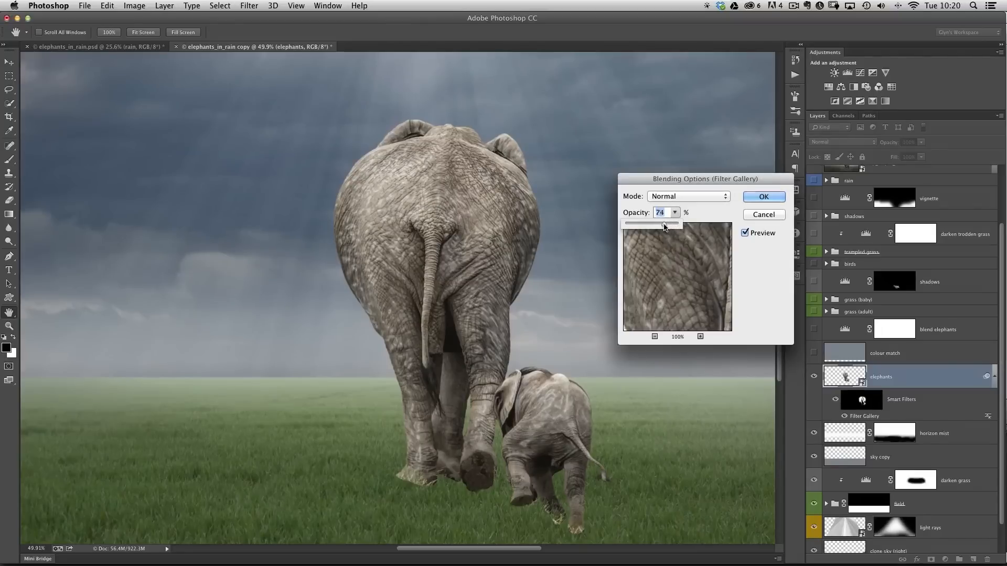
drag(665, 225, 661, 225)
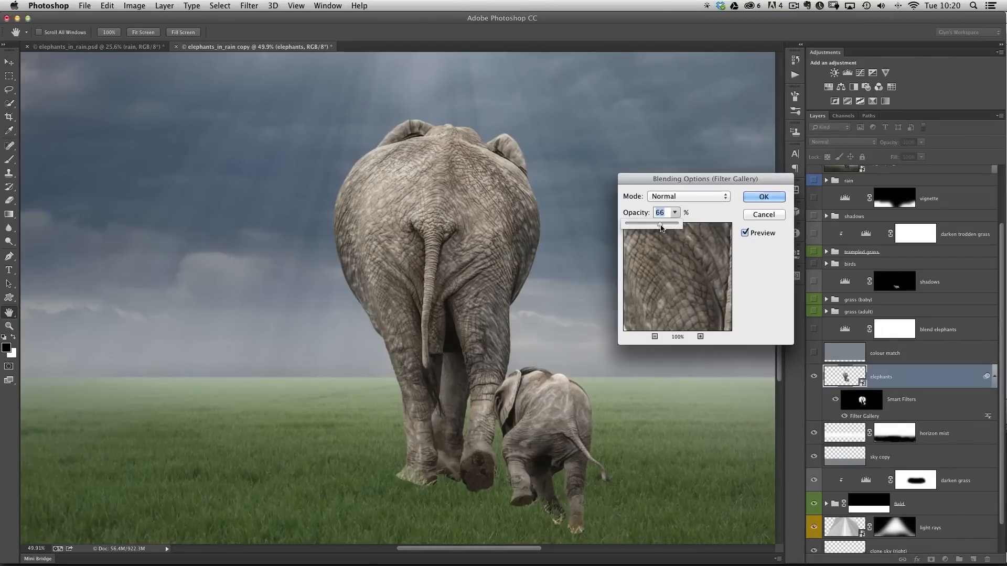
drag(660, 224, 668, 224)
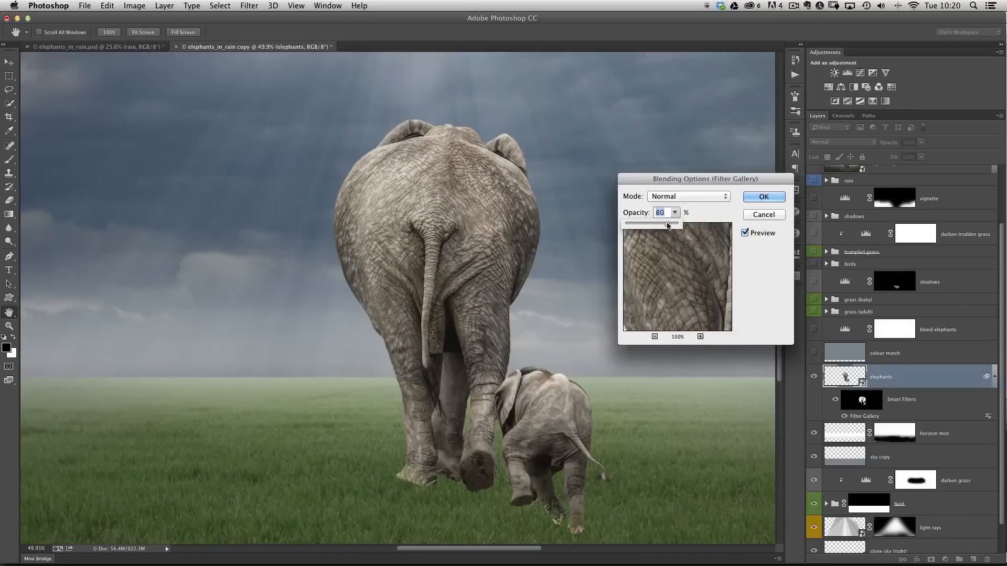
drag(668, 224, 654, 223)
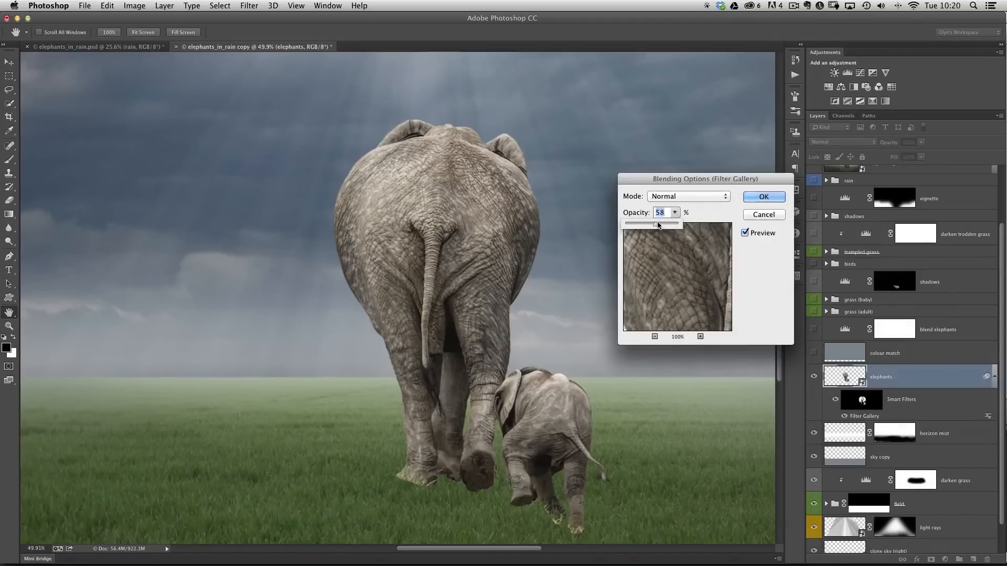
click(762, 196)
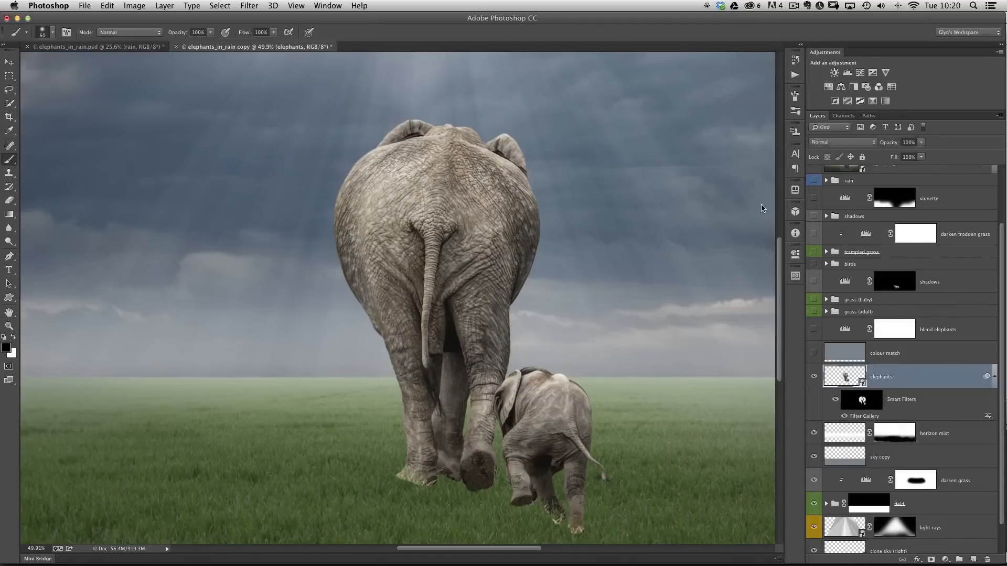
mouse_move(756, 247)
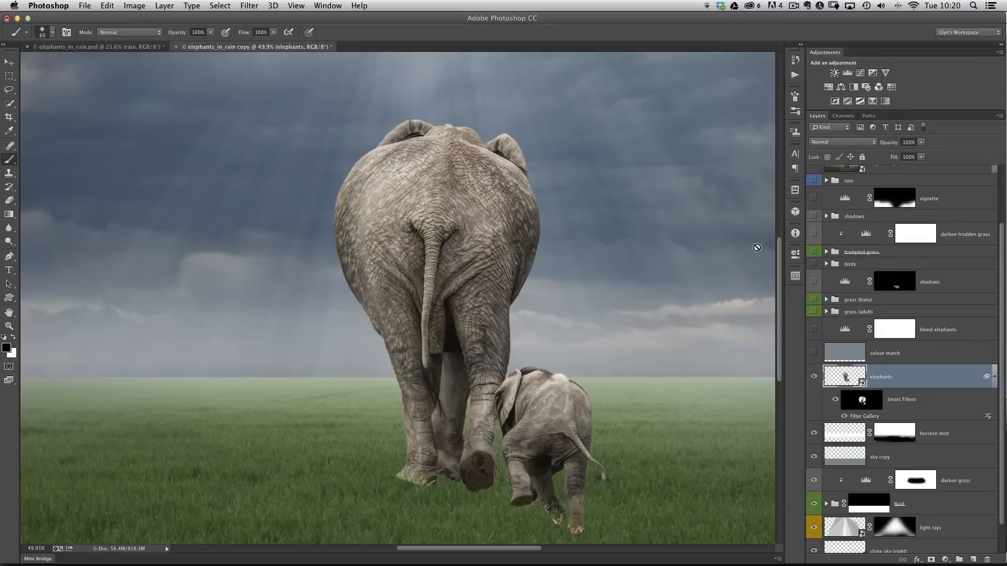
mouse_move(747, 270)
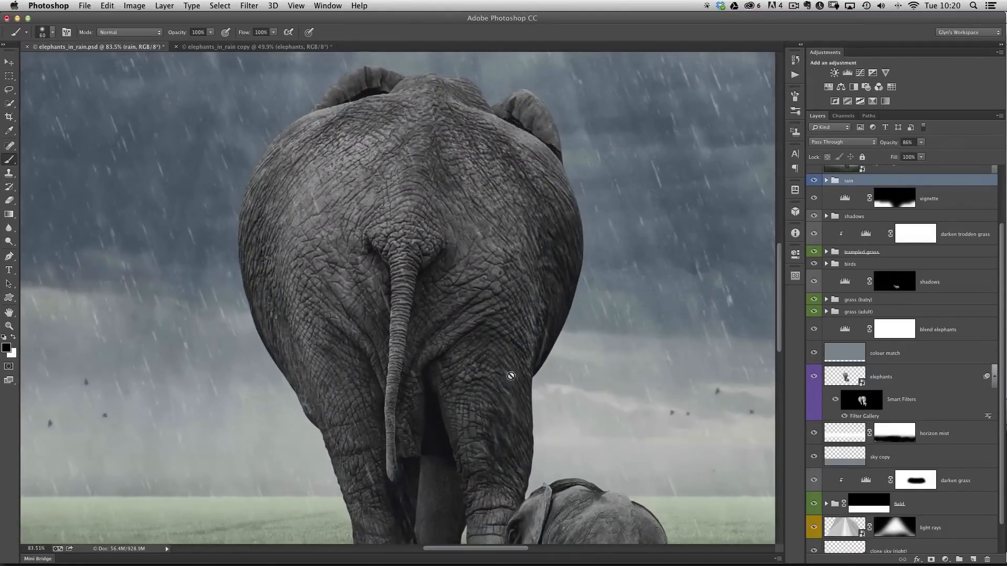
mouse_move(232, 222)
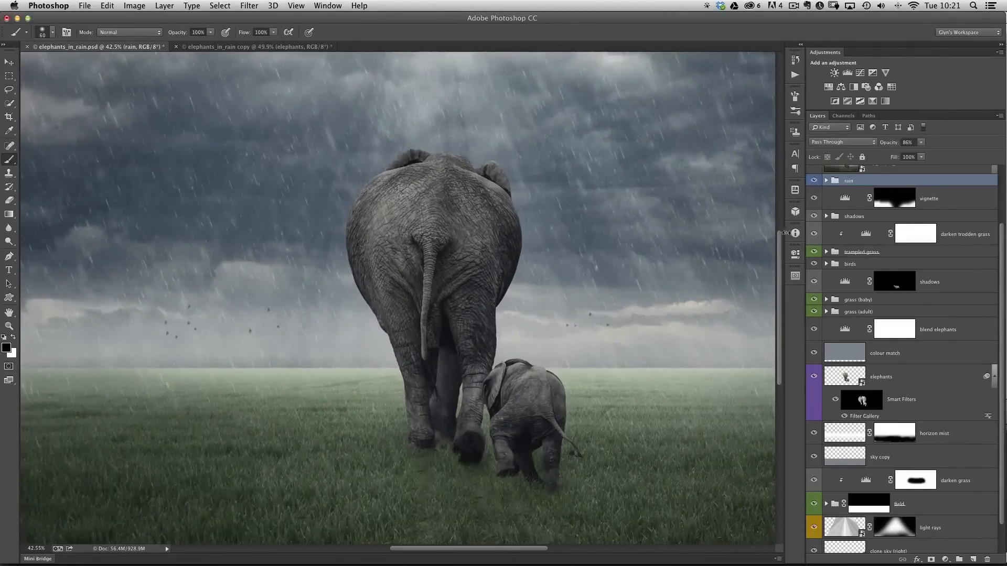
mouse_move(487, 88)
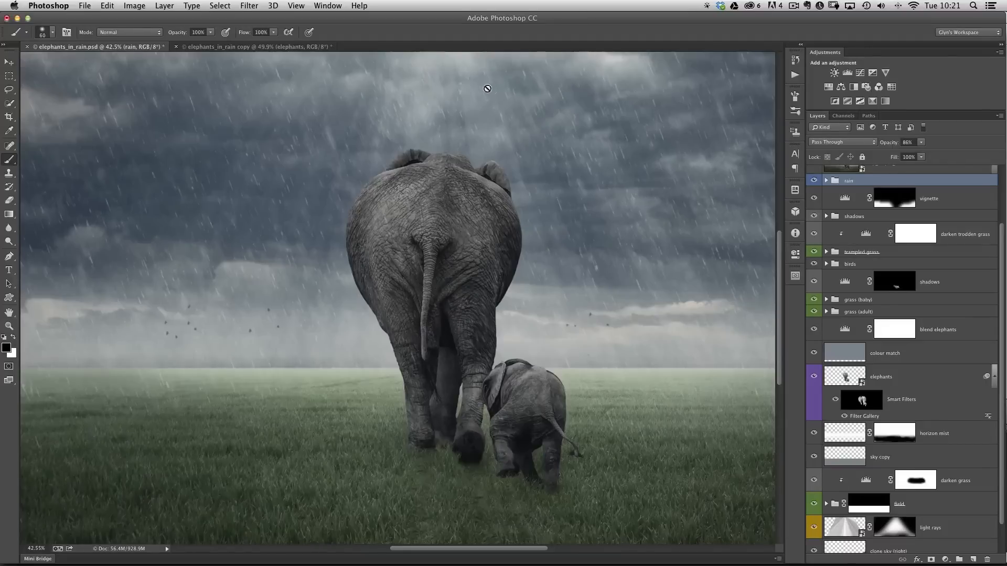
mouse_move(665, 431)
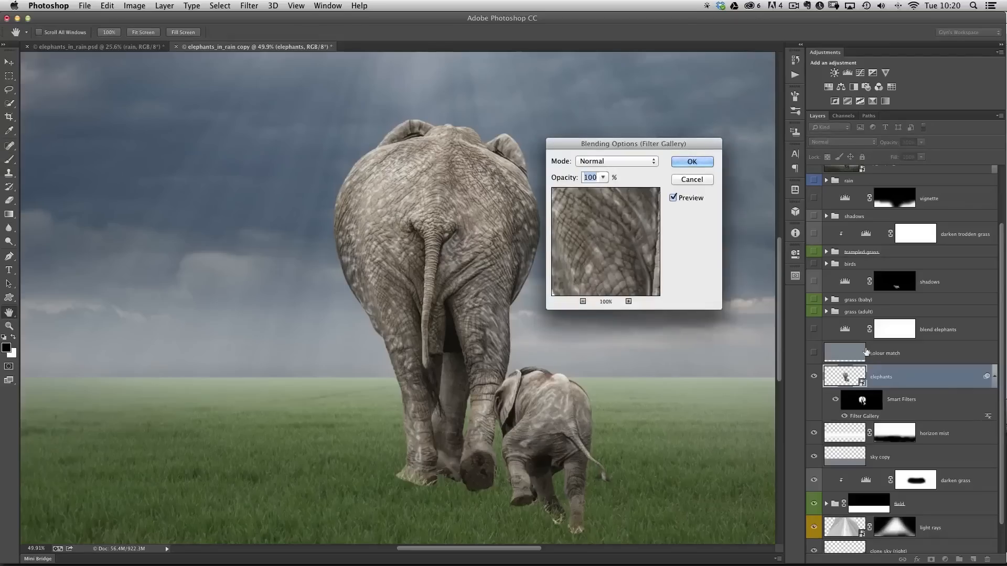
Drag the Blending Options dialog aside so the elephants stay visible
drag(632, 143, 704, 178)
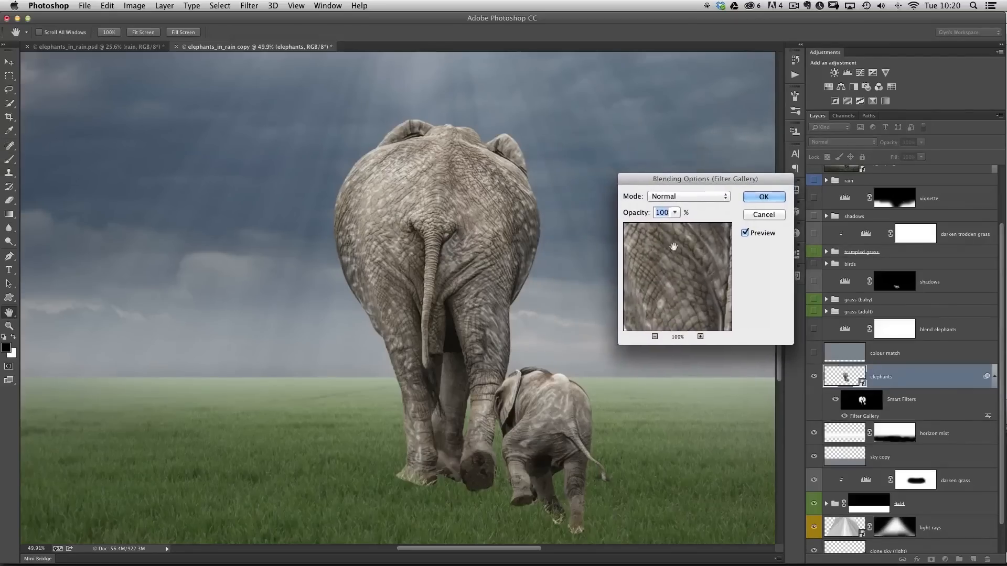